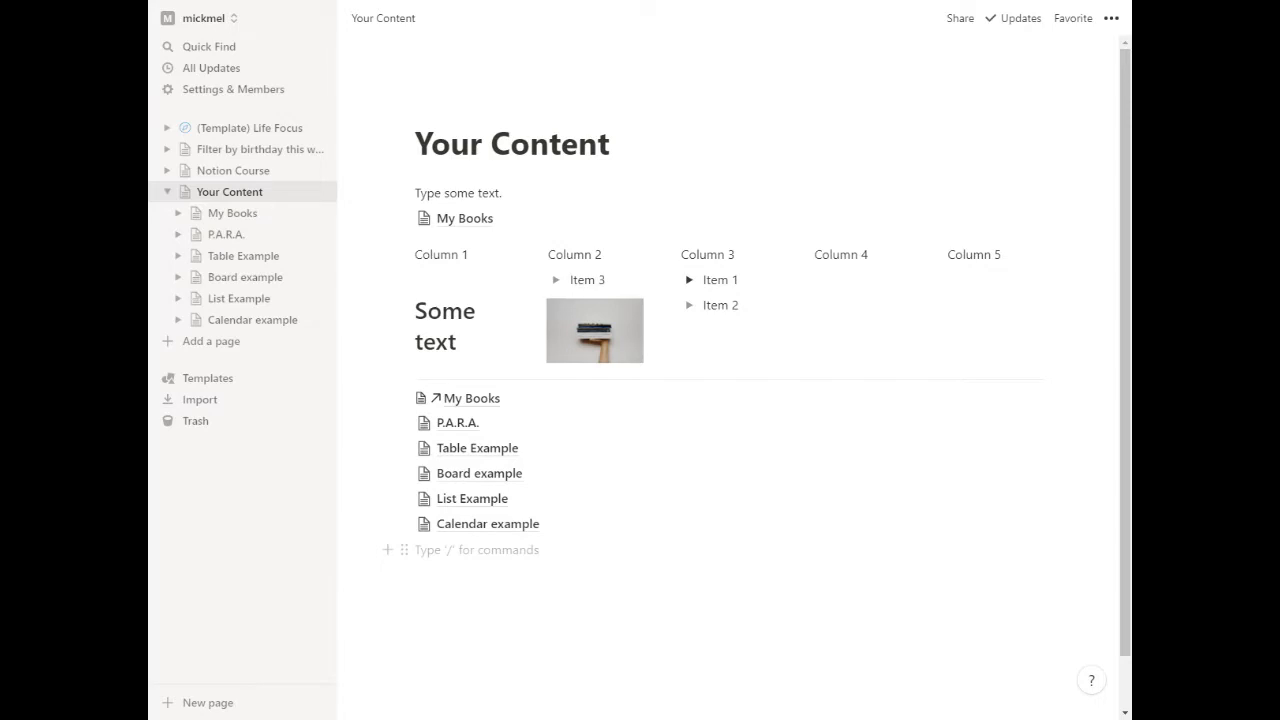
Insert a full-page gallery database with /gallery and title it 'Gallery example'.
type("/gallery")
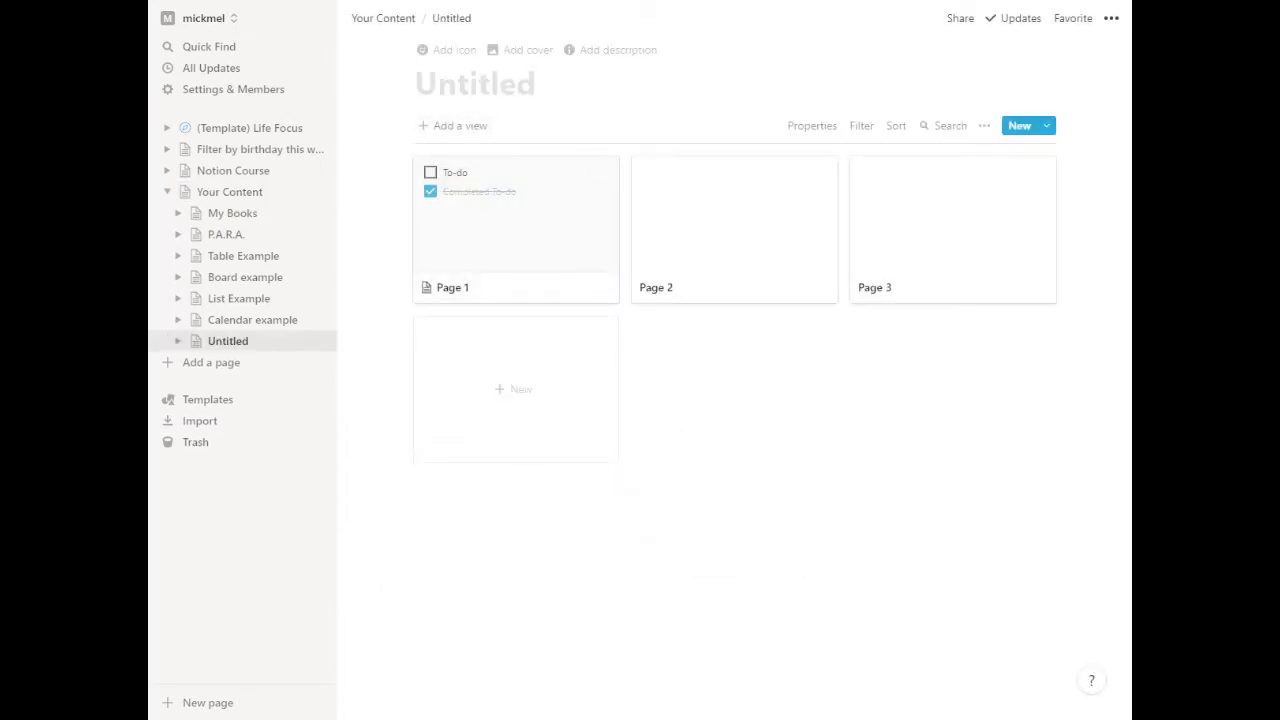
type("Gallery exa")
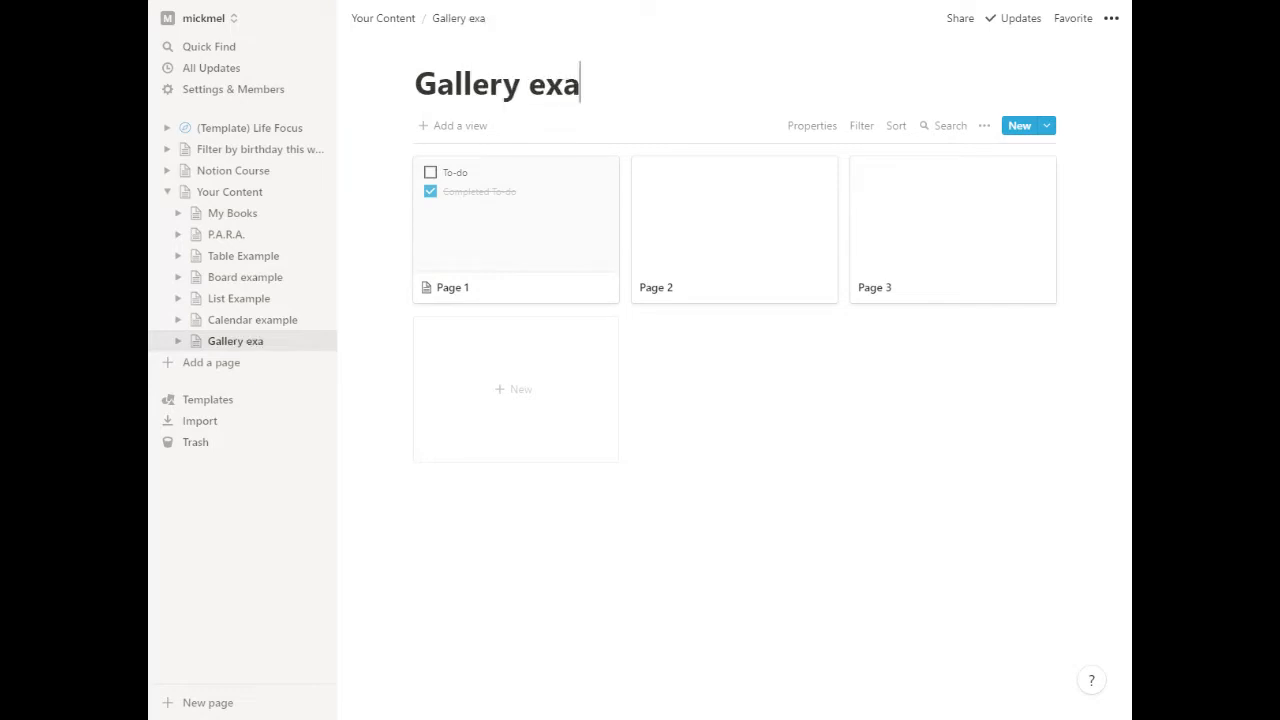
type("mple")
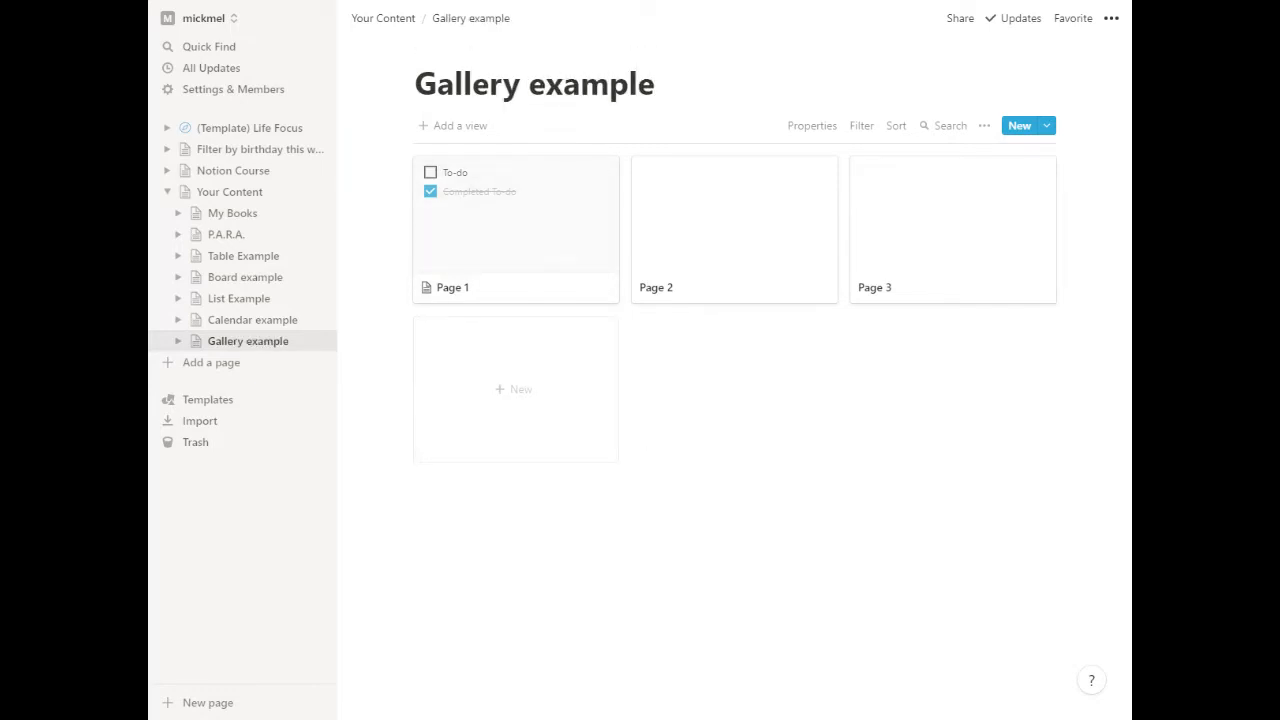
mouse_move(539, 246)
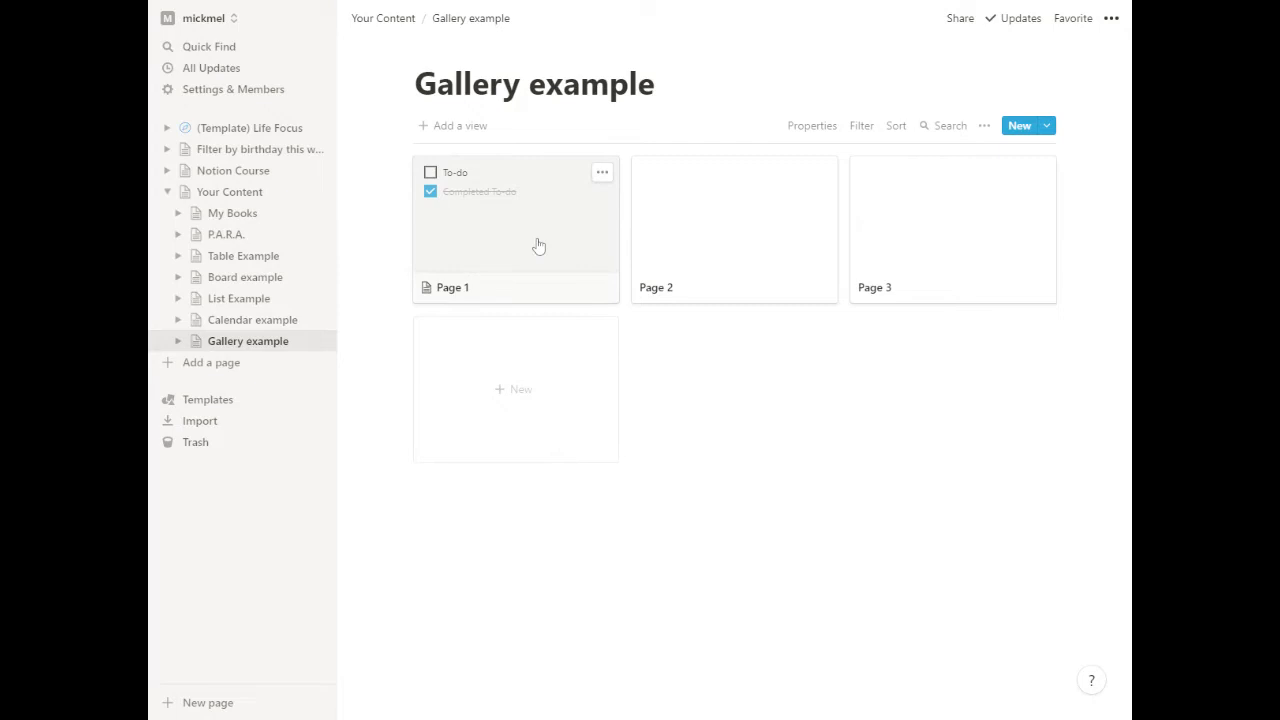
Write 'Give it some content' and 'And some more' in Page 2's body.
left_click(515, 230)
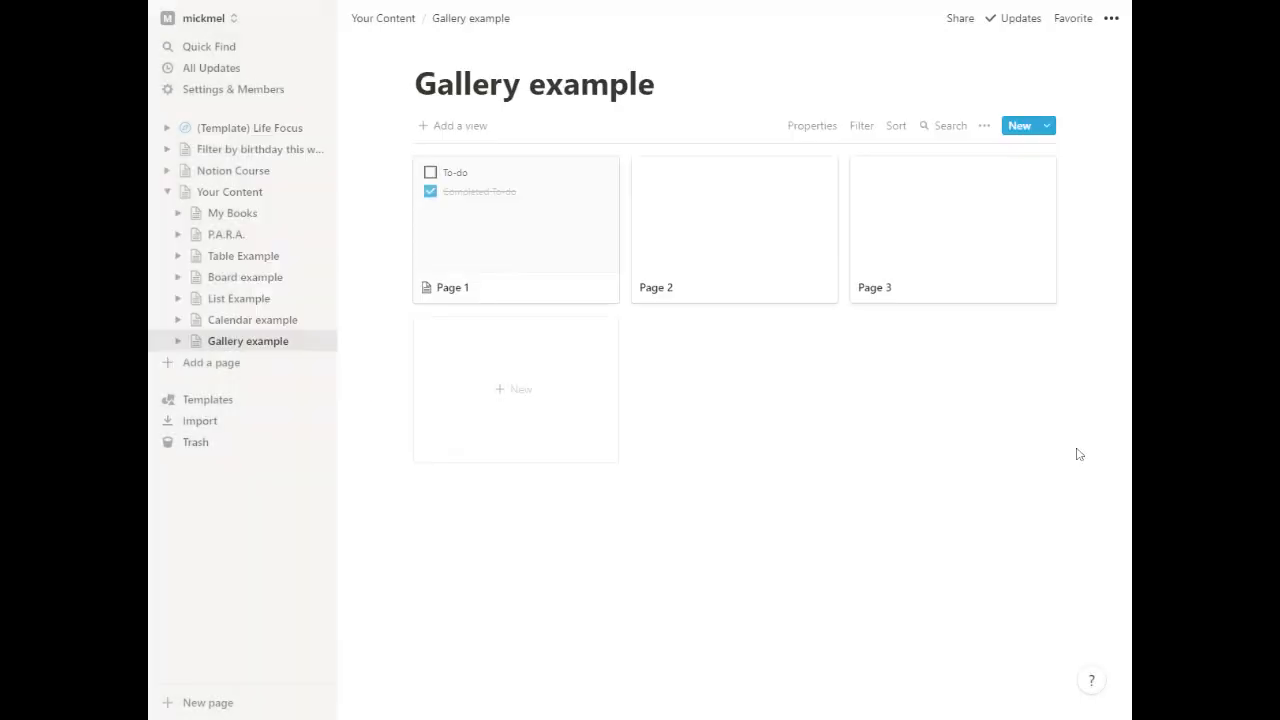
left_click(811, 125)
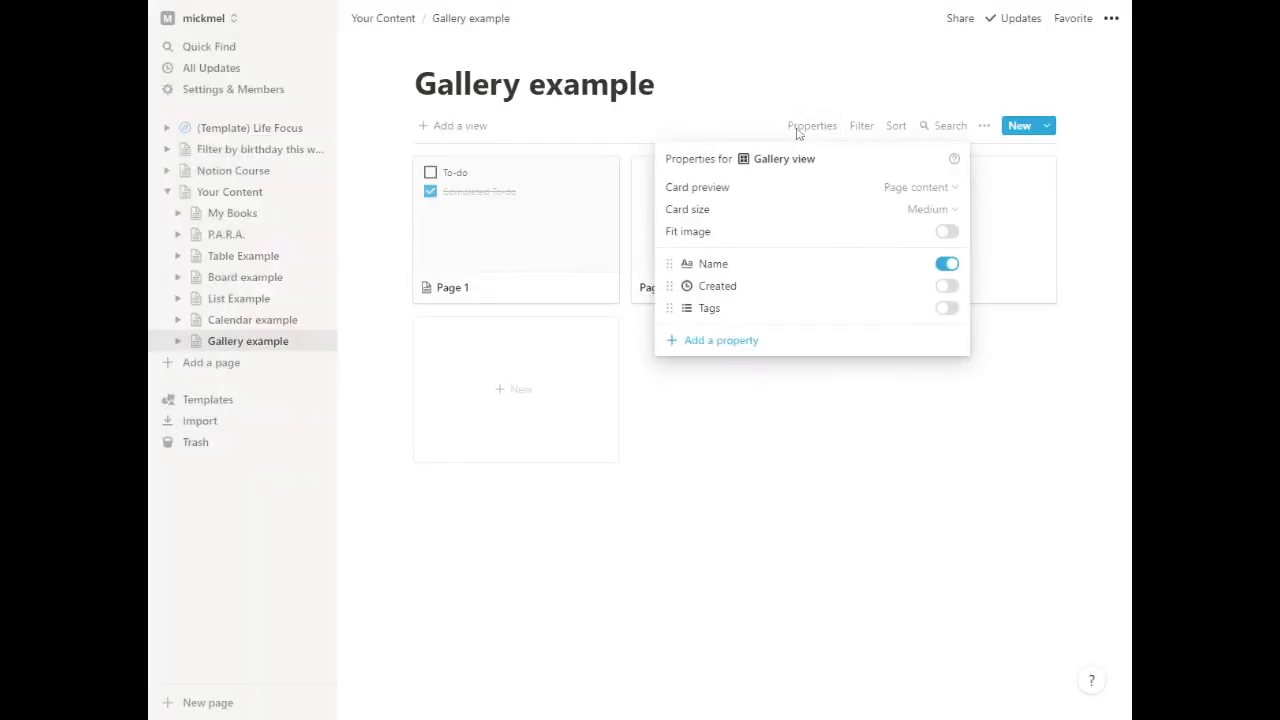
mouse_move(697, 187)
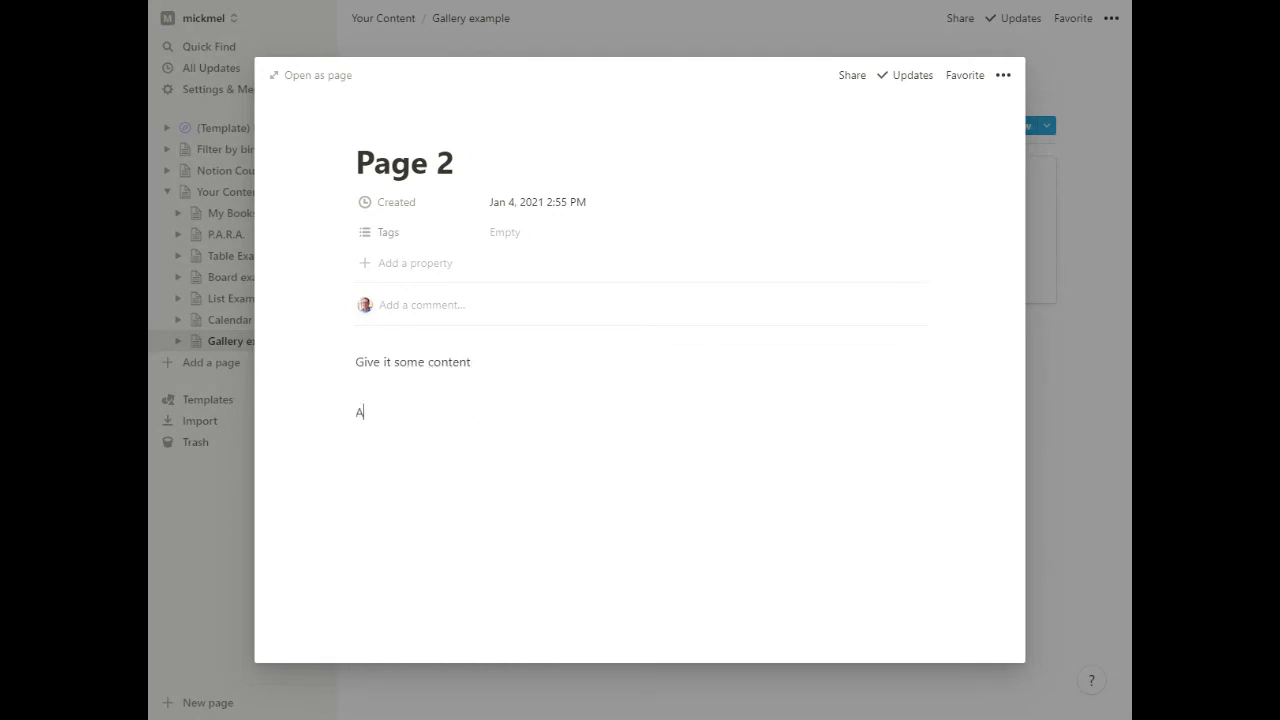
type("nd some more")
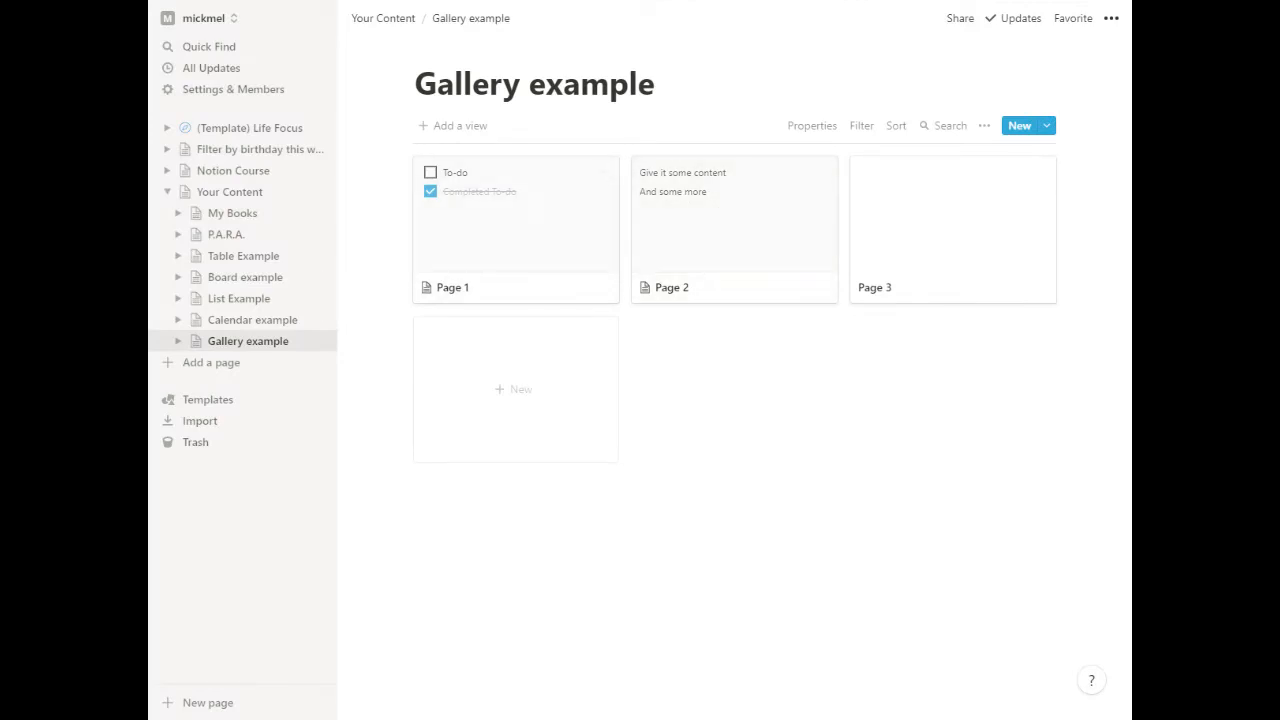
mouse_move(530, 246)
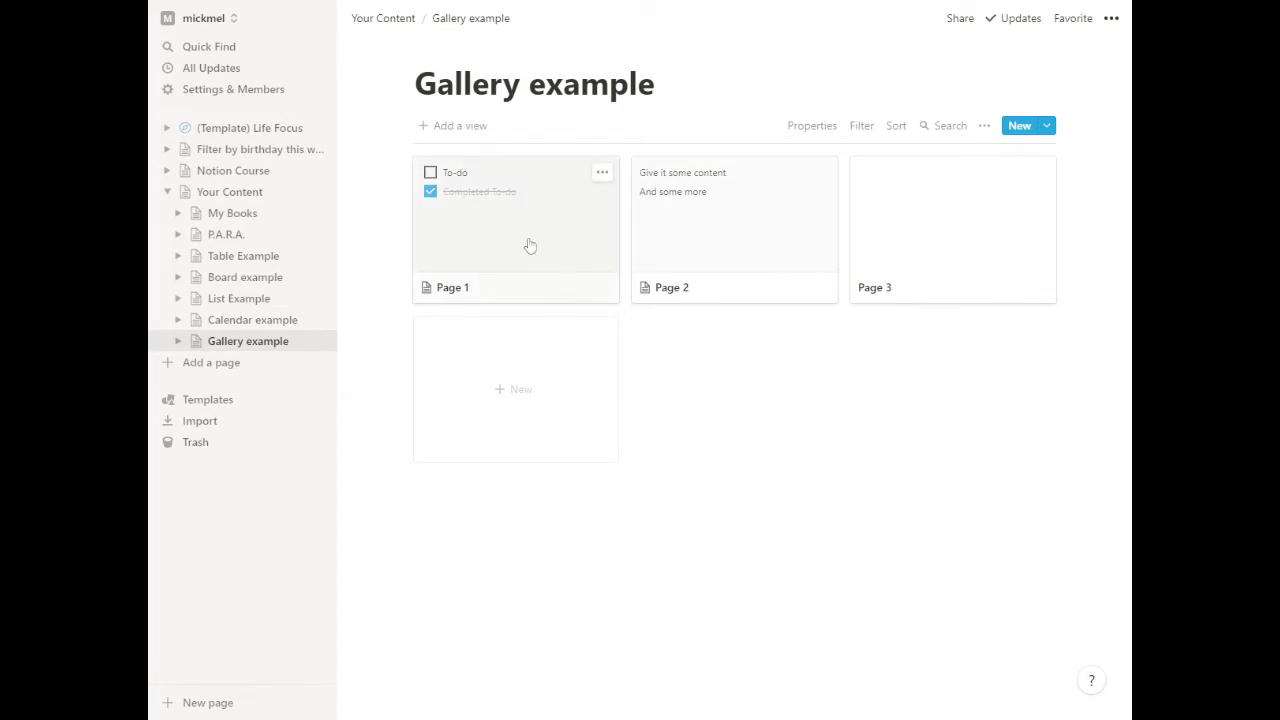
left_click(515, 225)
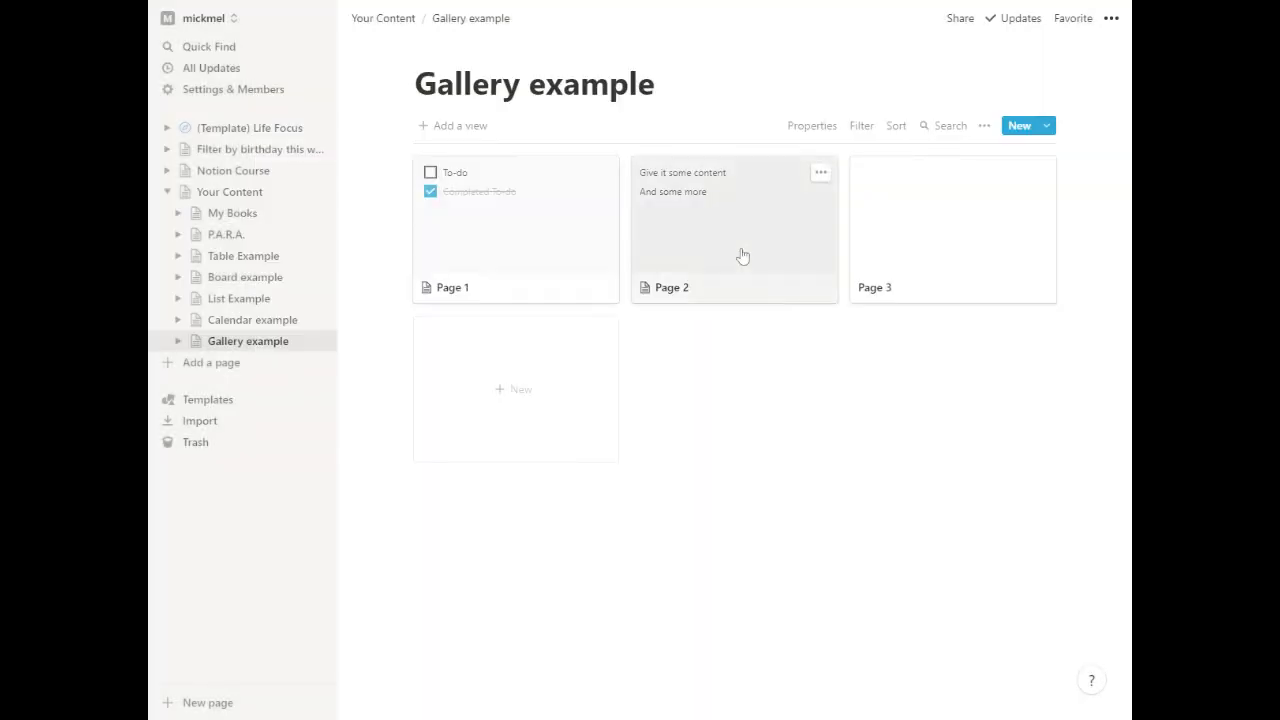
left_click(735, 228)
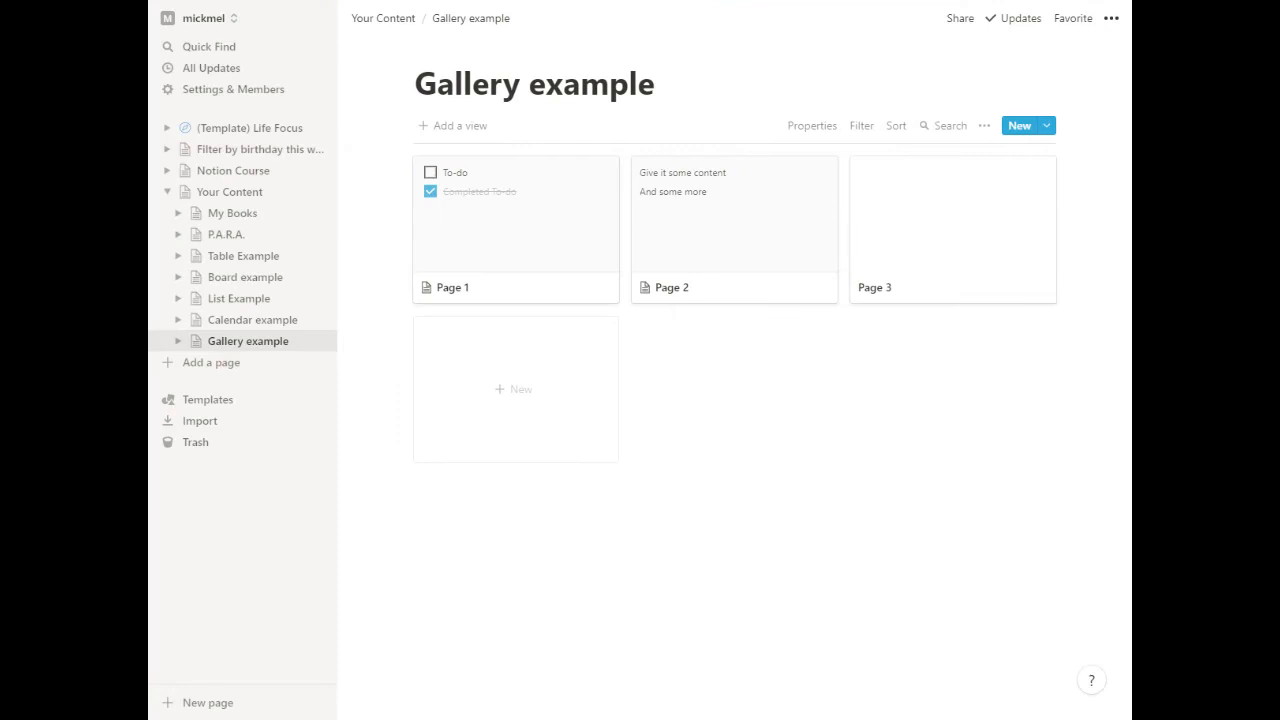
Change the gallery's Card preview setting to Page cover.
left_click(811, 125)
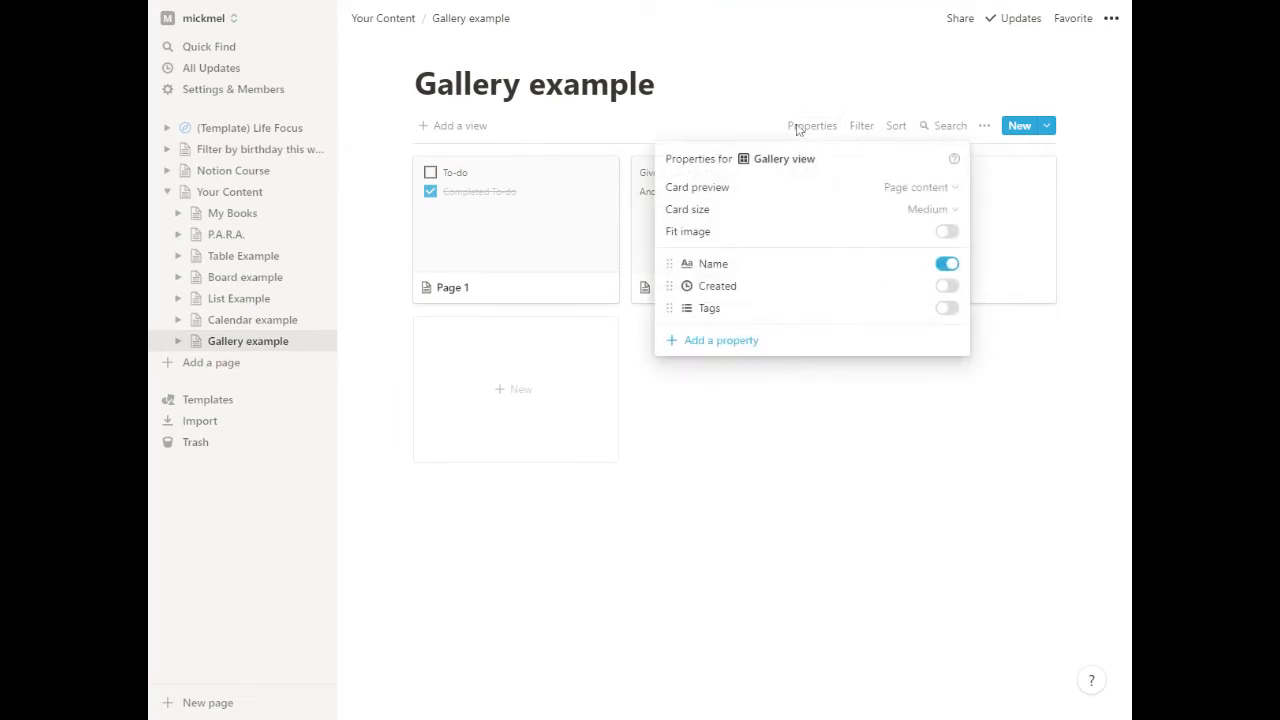
left_click(915, 187)
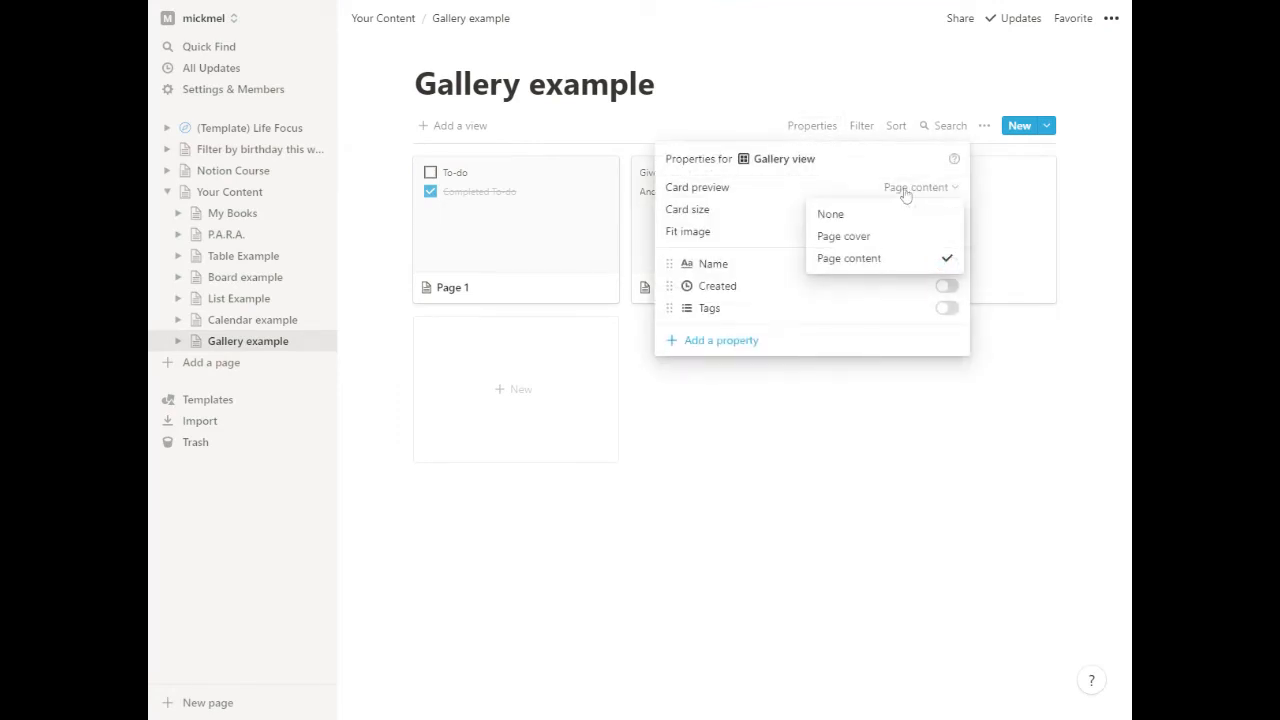
left_click(843, 236)
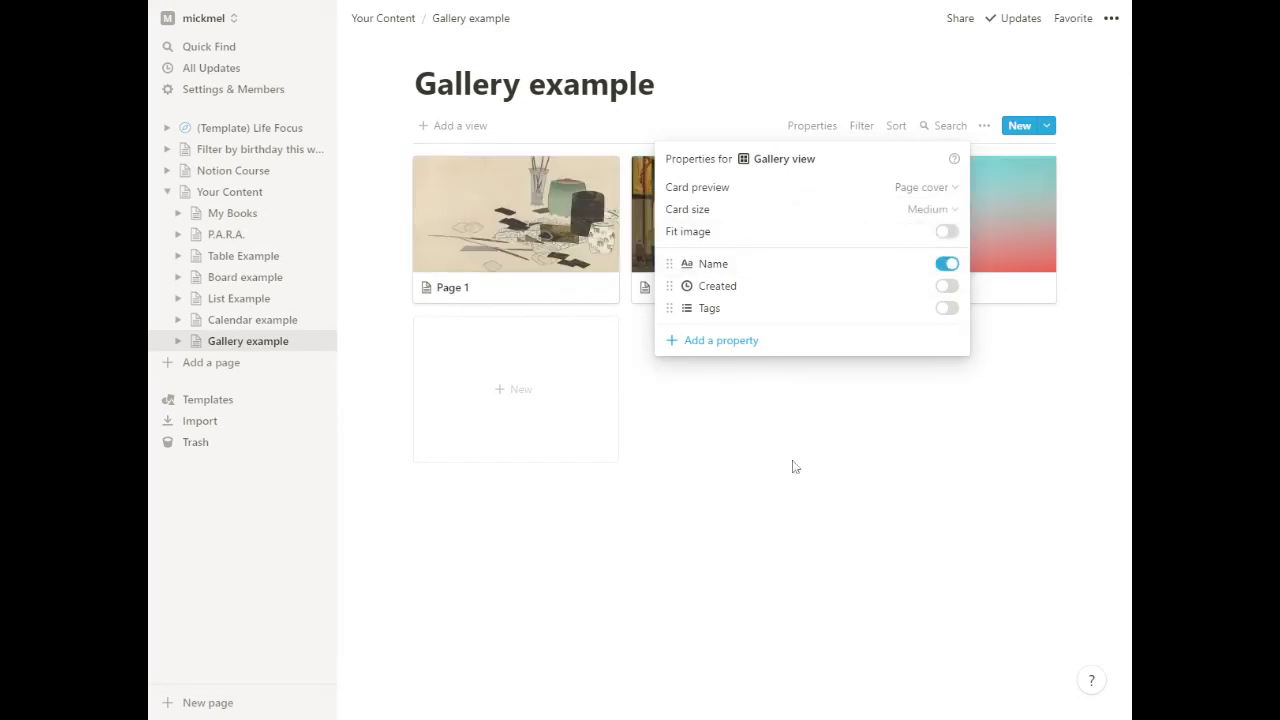
left_click(795, 467)
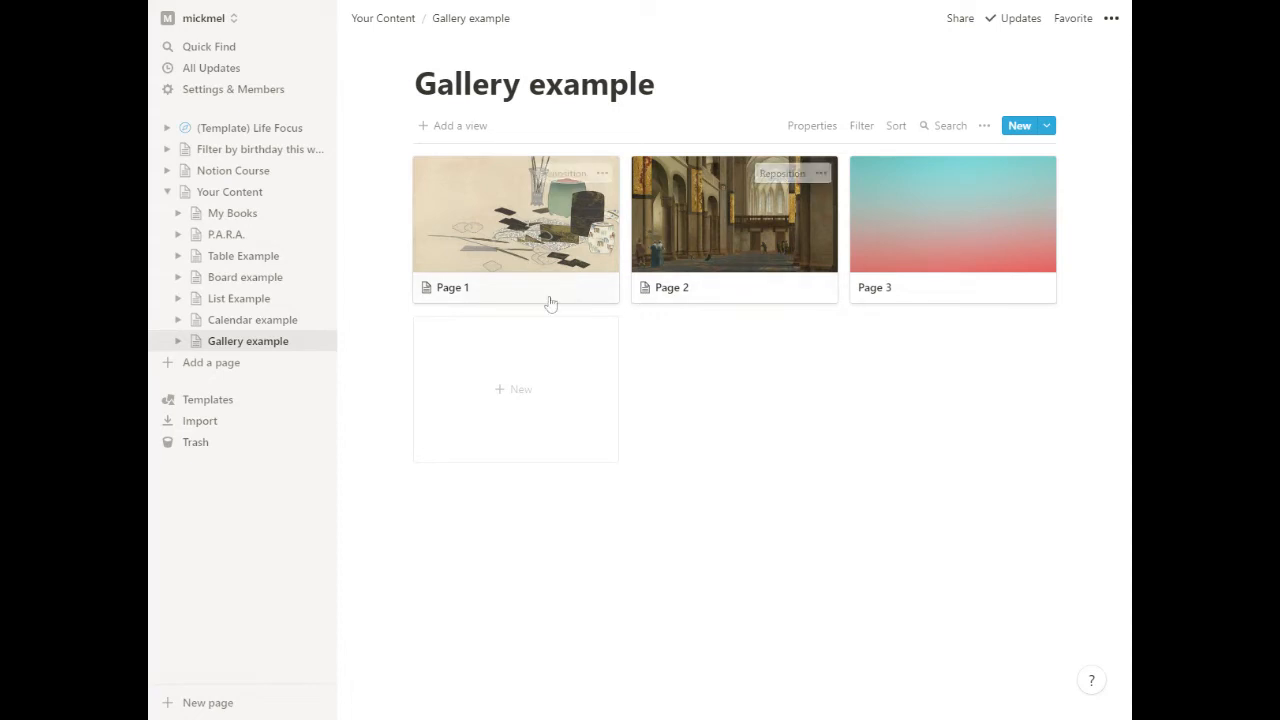
mouse_move(648, 297)
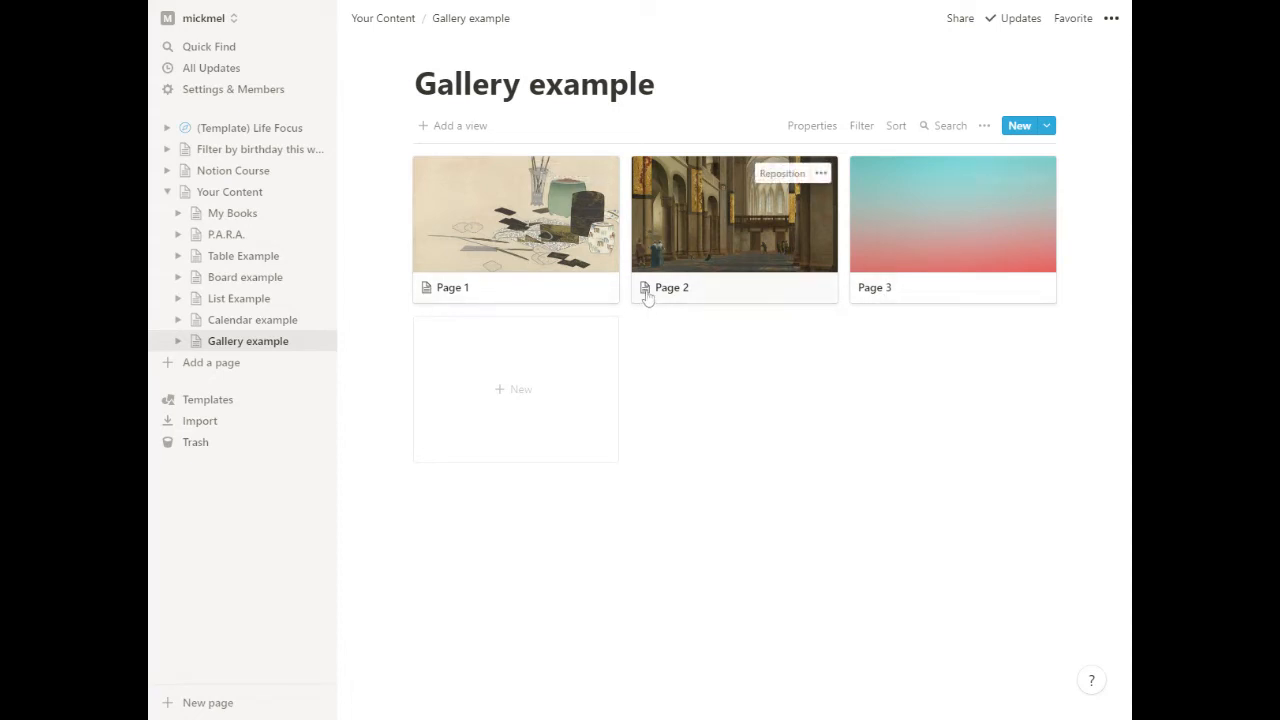
mouse_move(874, 298)
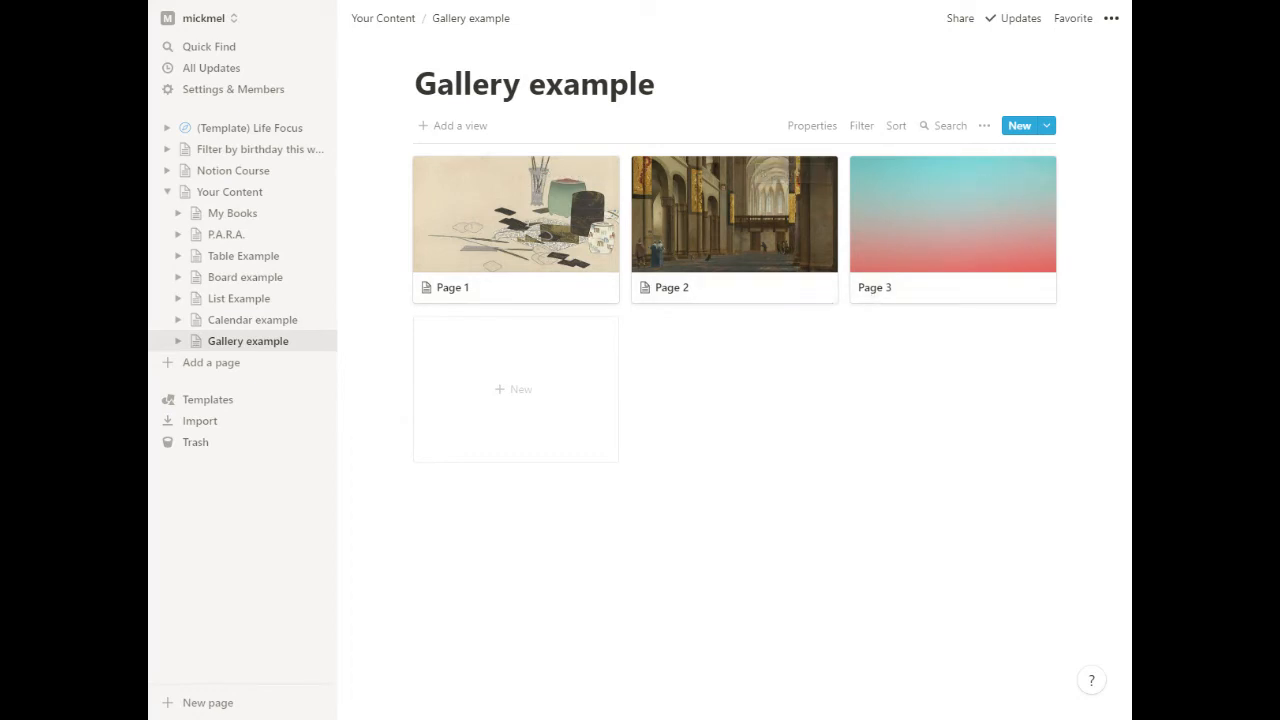
Set the gallery Card size to Large and turn on Fit image.
left_click(811, 125)
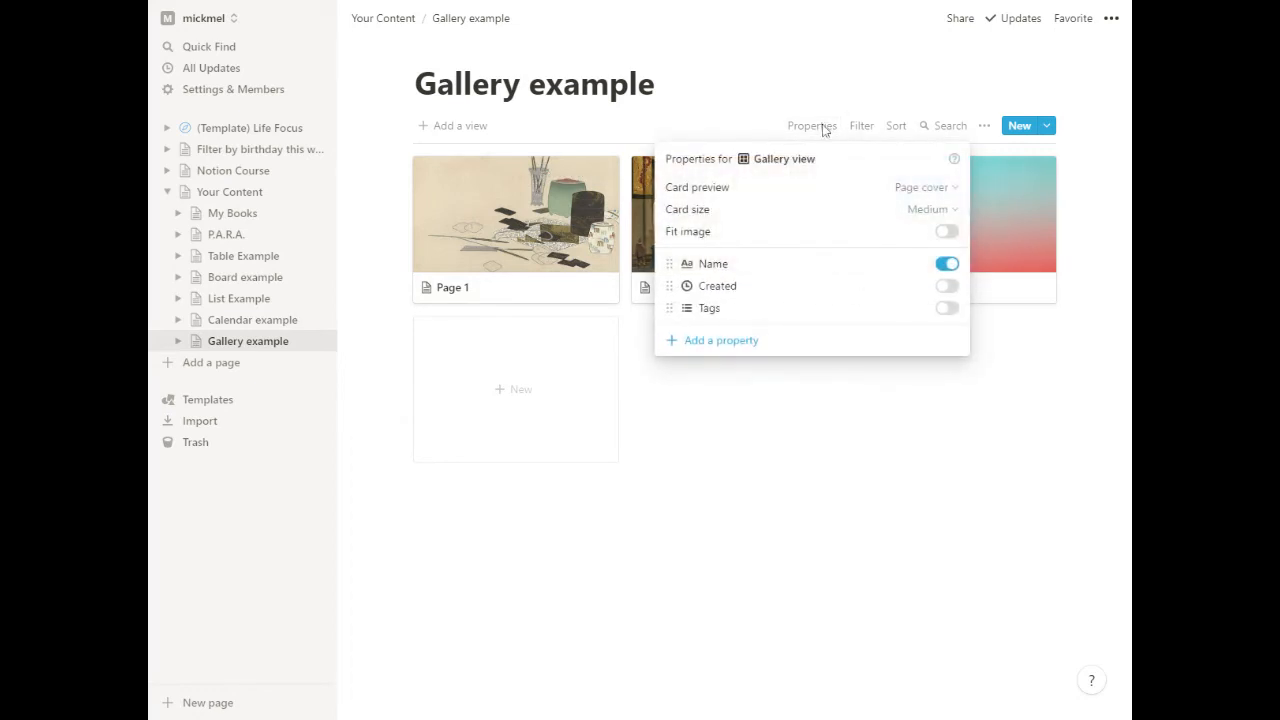
left_click(930, 209)
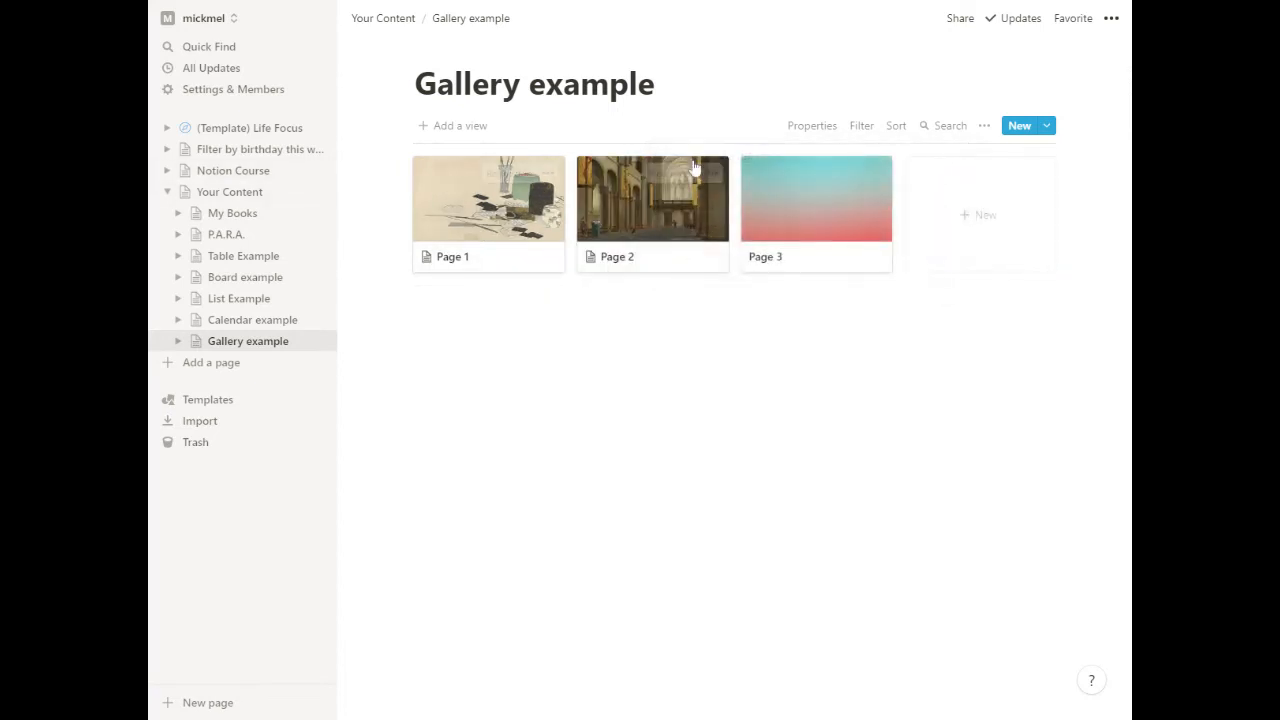
mouse_move(815, 198)
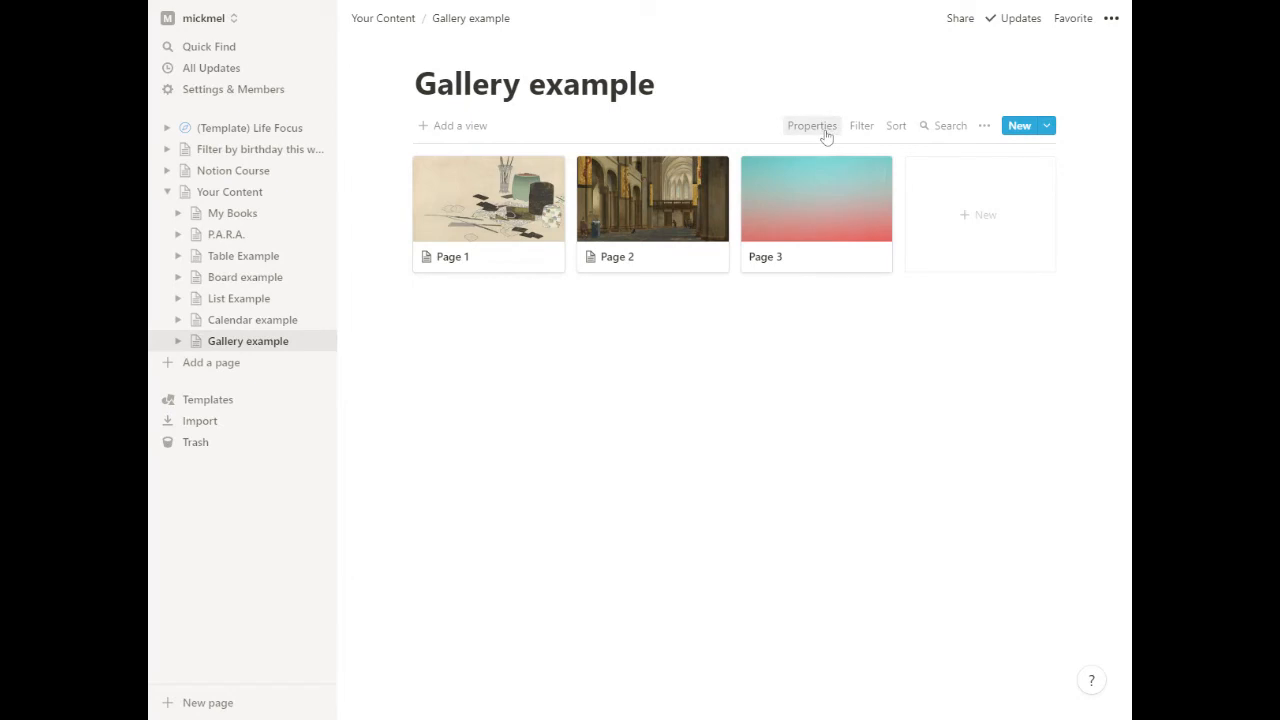
left_click(811, 125)
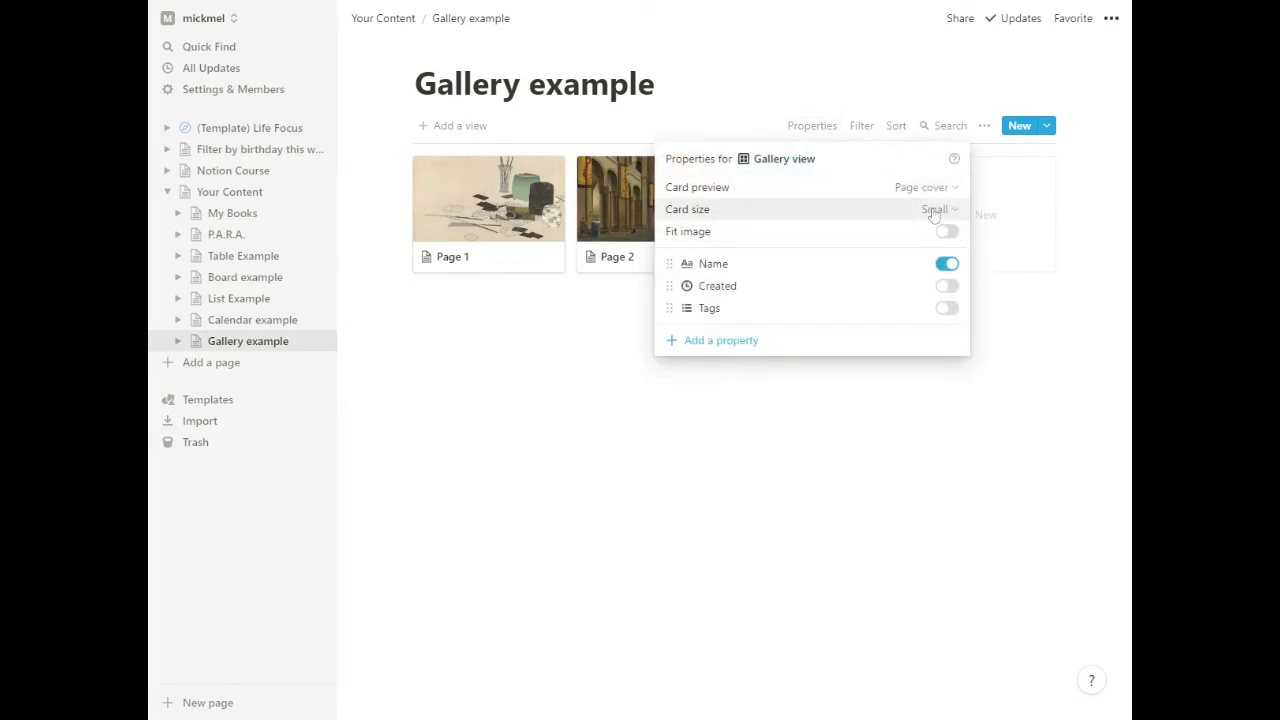
left_click(935, 209)
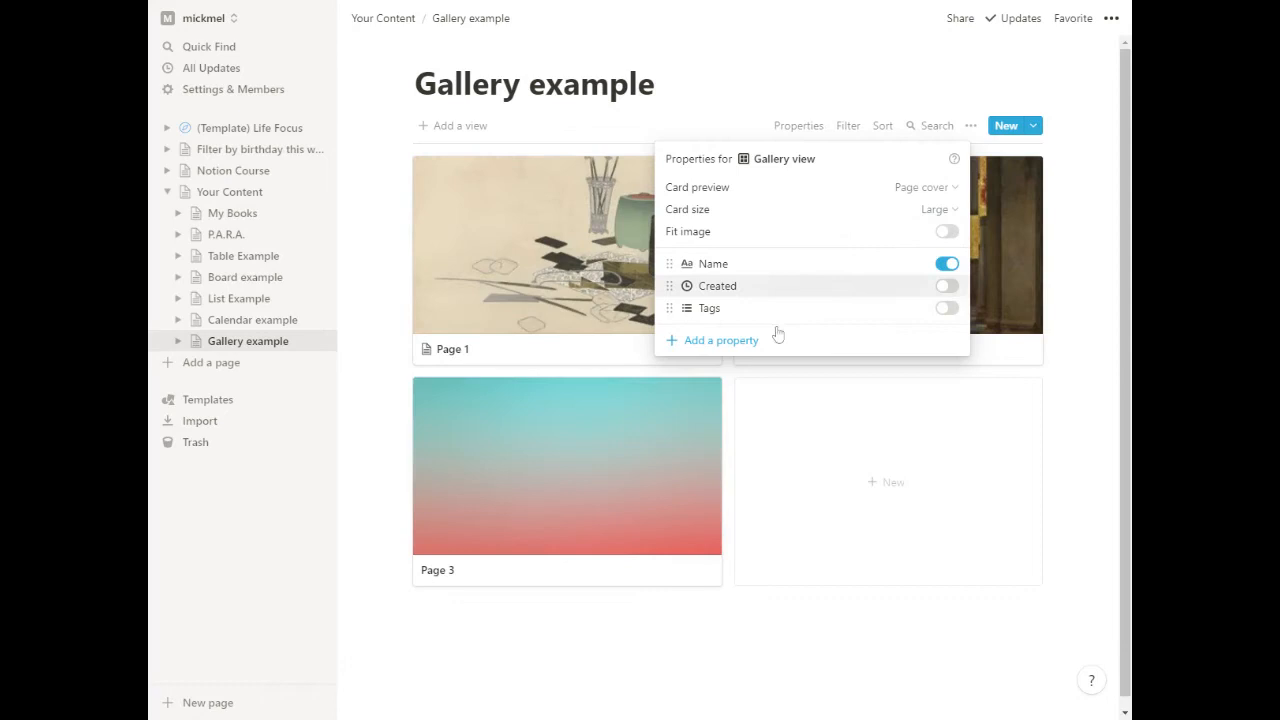
left_click(946, 231)
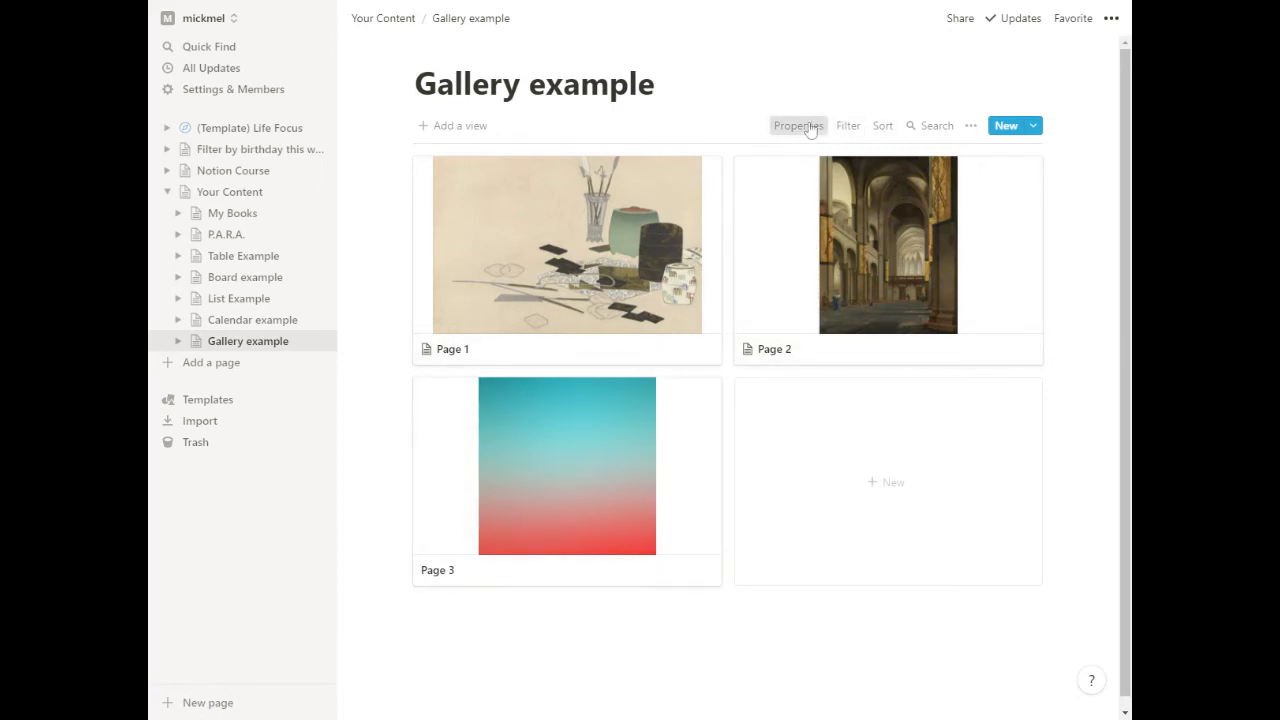
Turn Fit image back off so covers fill the cards.
left_click(797, 125)
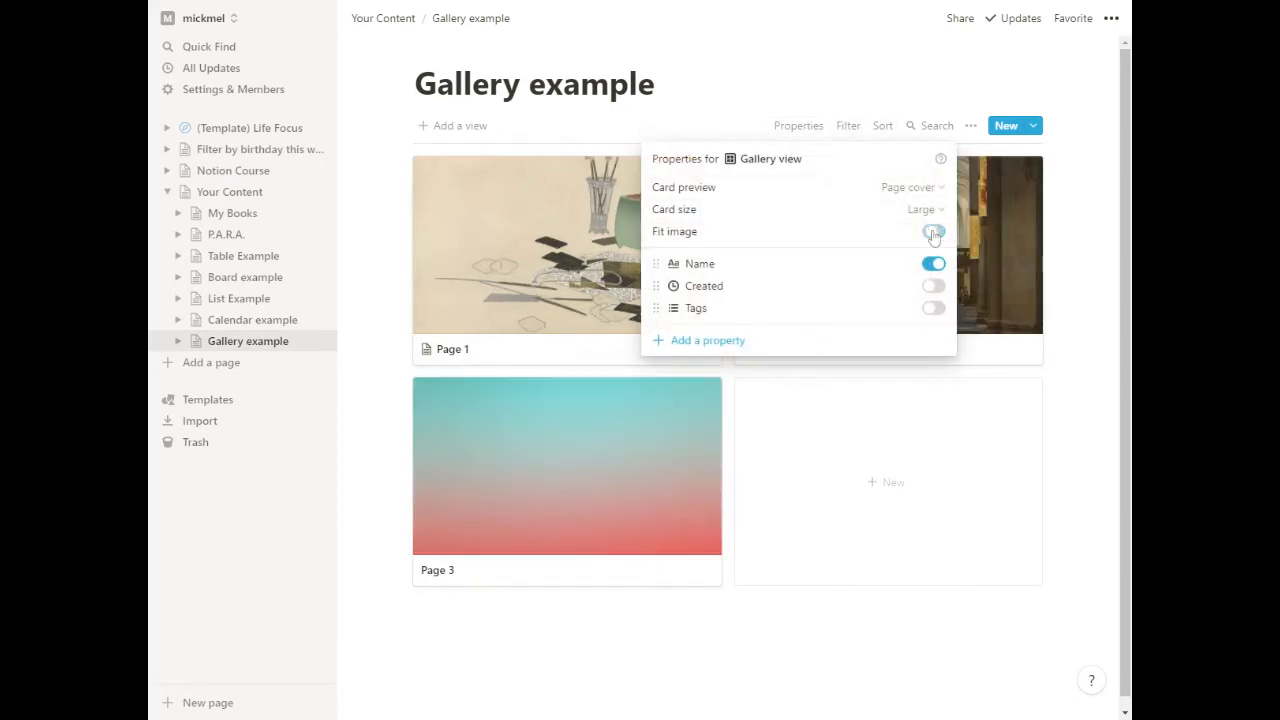
left_click(931, 231)
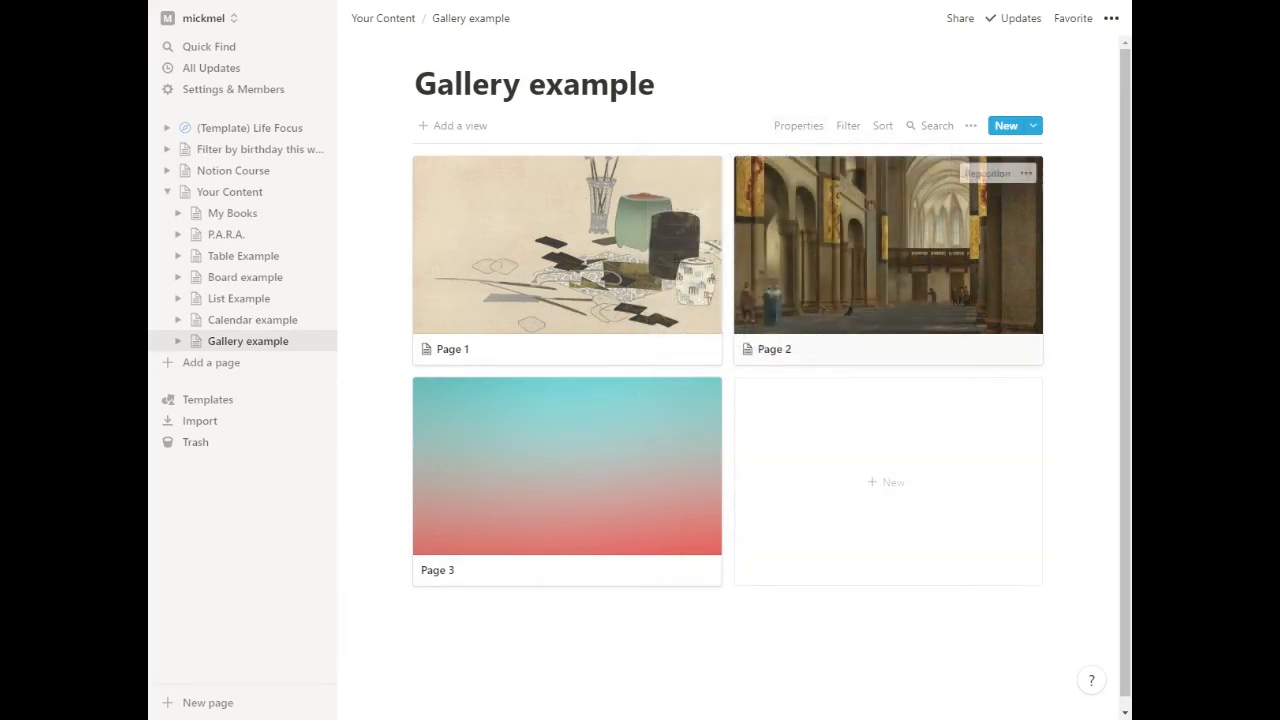
left_click(798, 125)
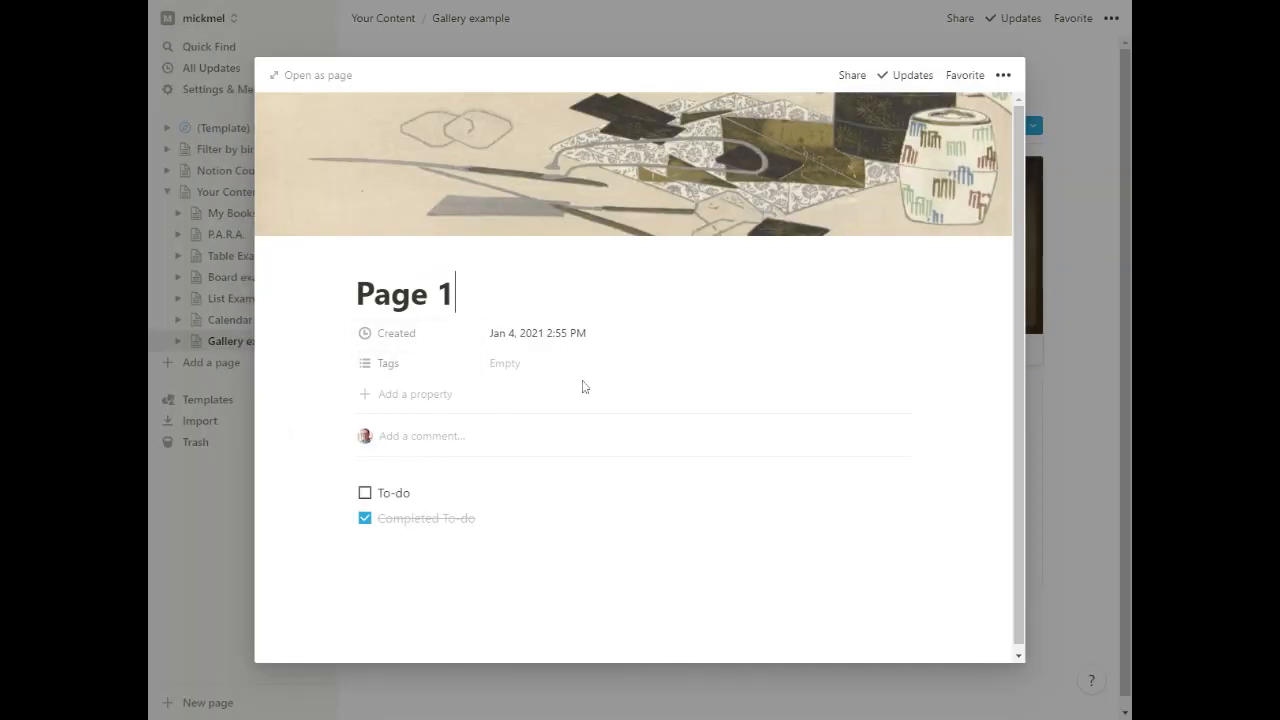
mouse_move(414, 393)
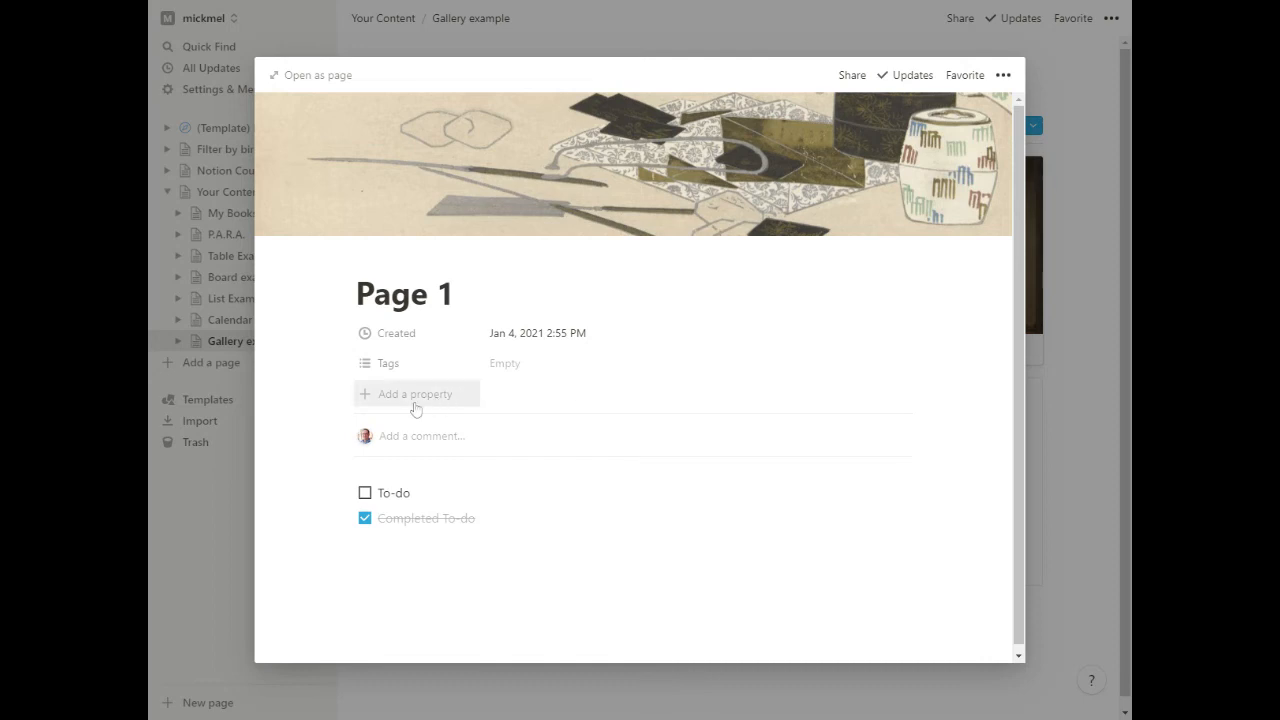
mouse_move(427, 415)
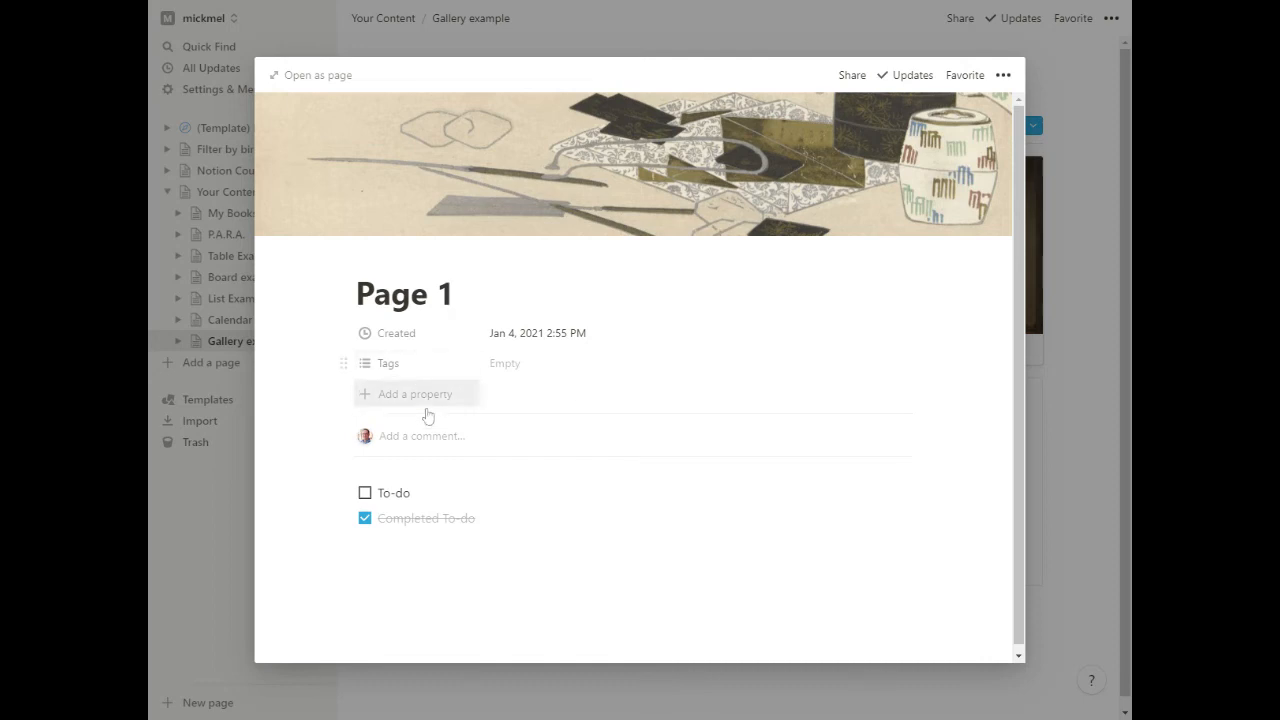
mouse_move(1043, 534)
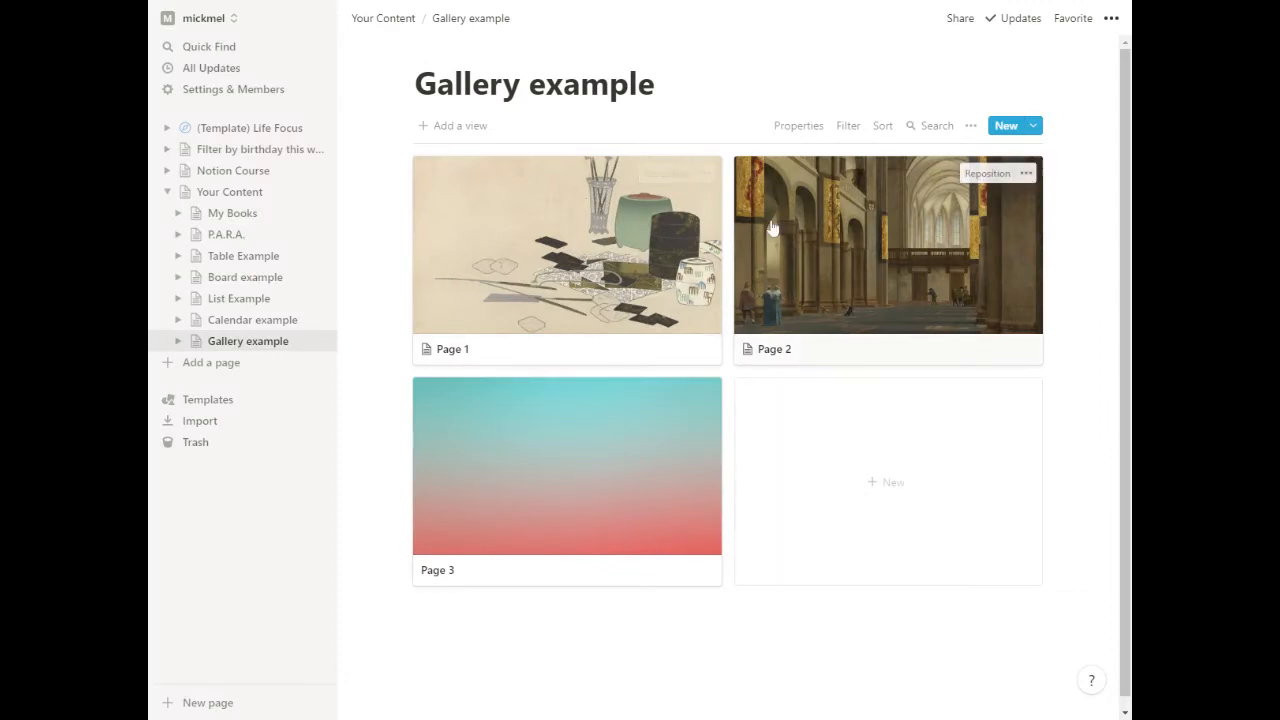
Switch Card preview to None and back to Page cover, then set Card size to Medium.
left_click(798, 125)
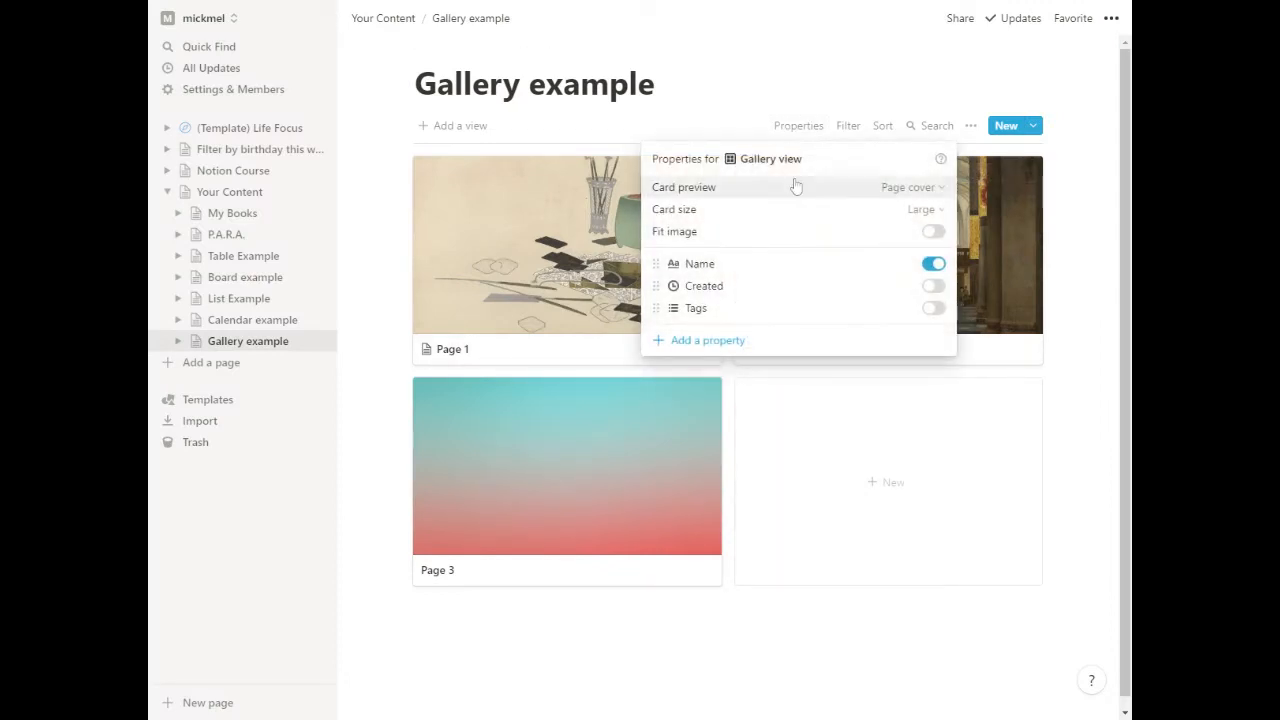
left_click(910, 187)
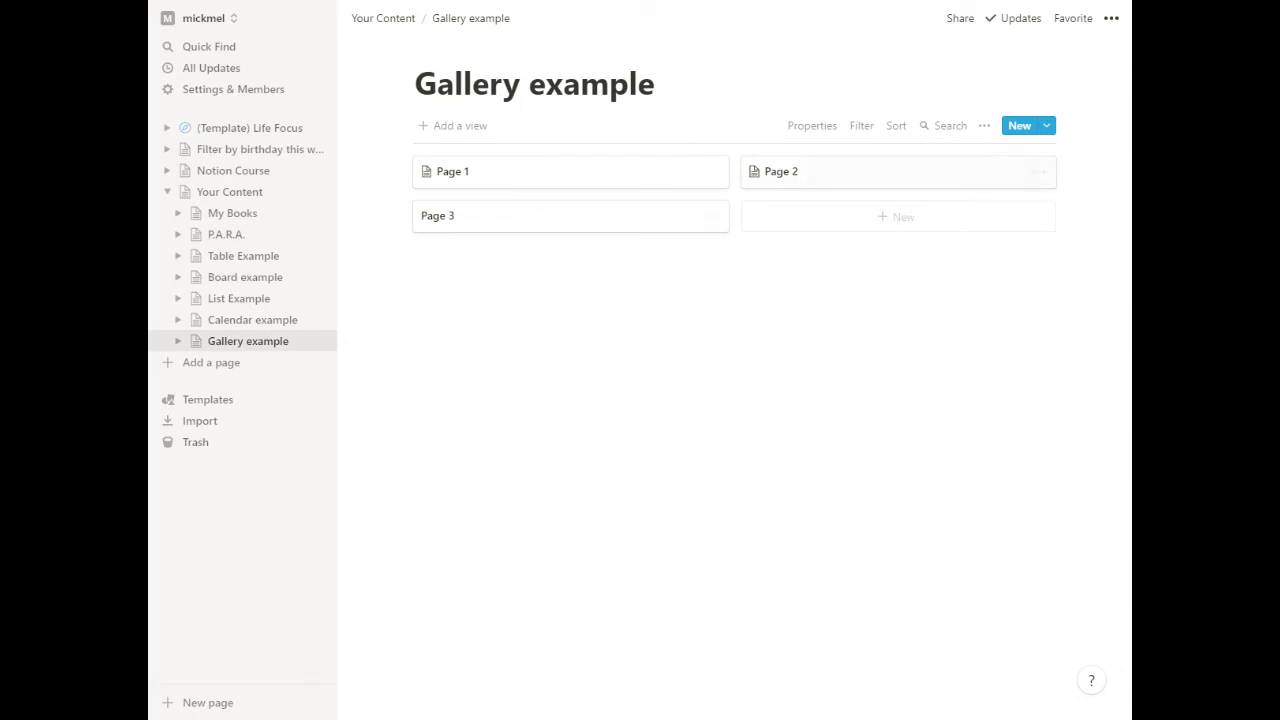
left_click(811, 125)
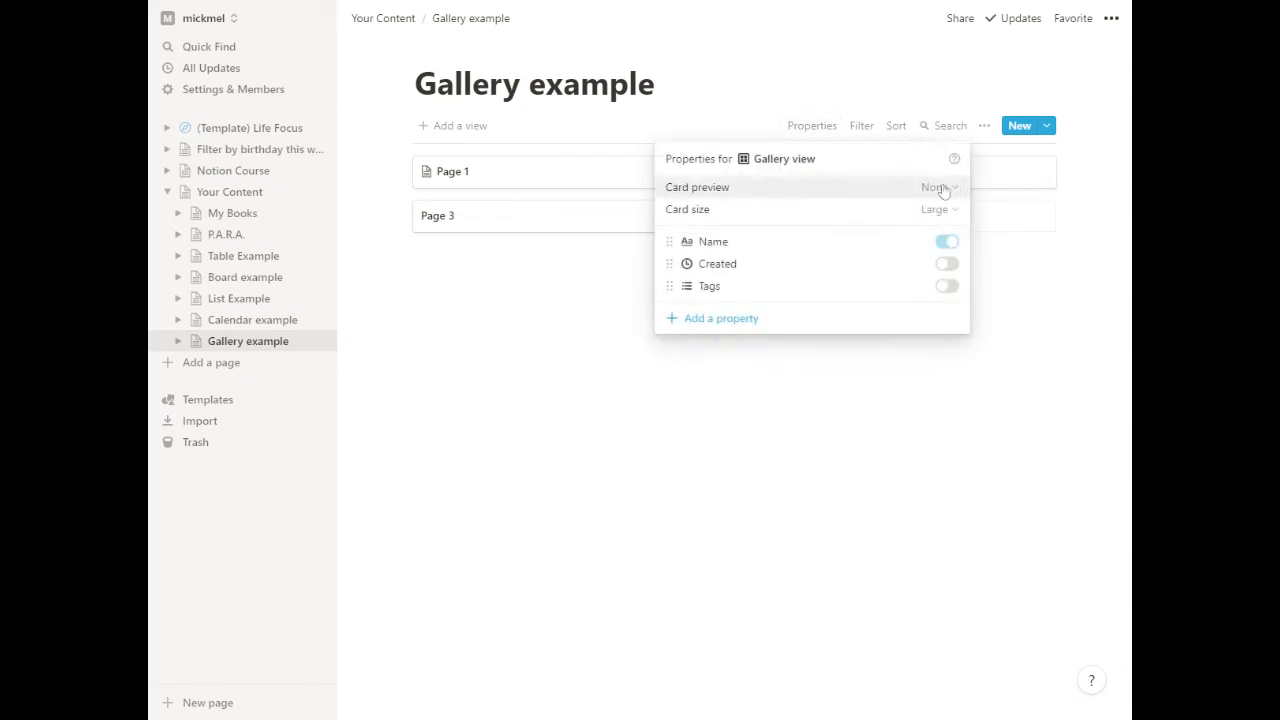
left_click(937, 187)
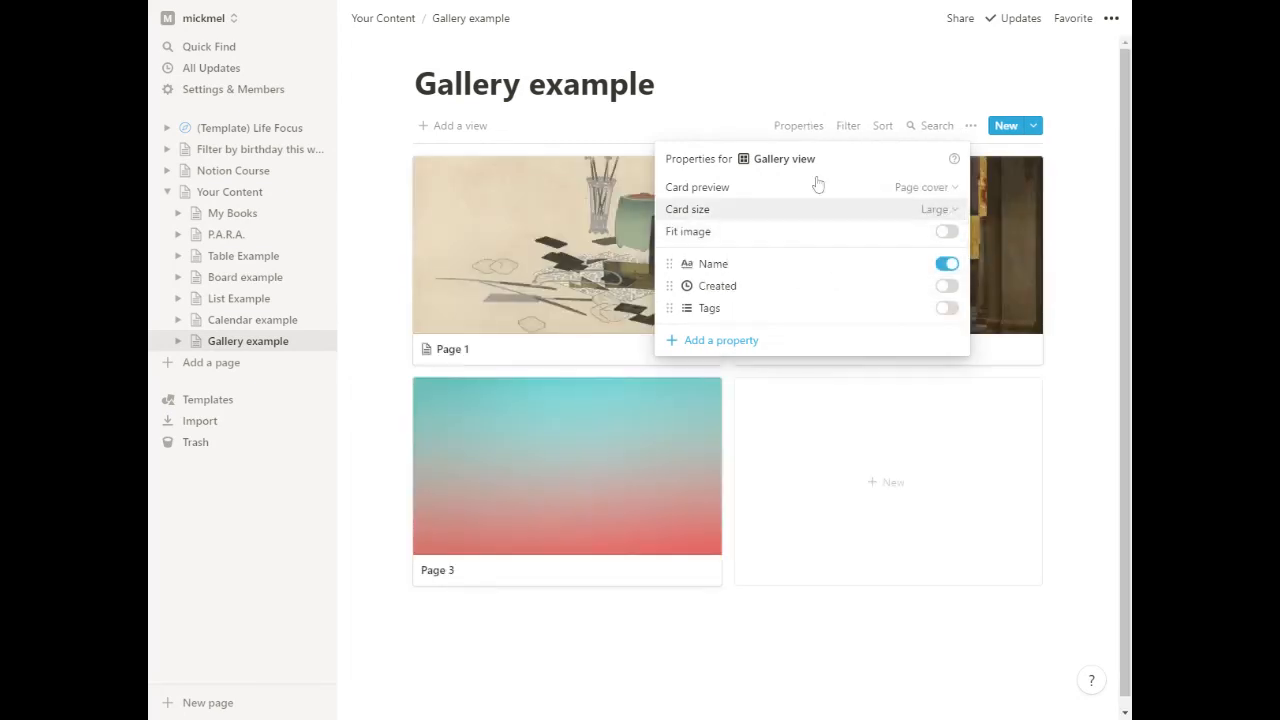
left_click(935, 209)
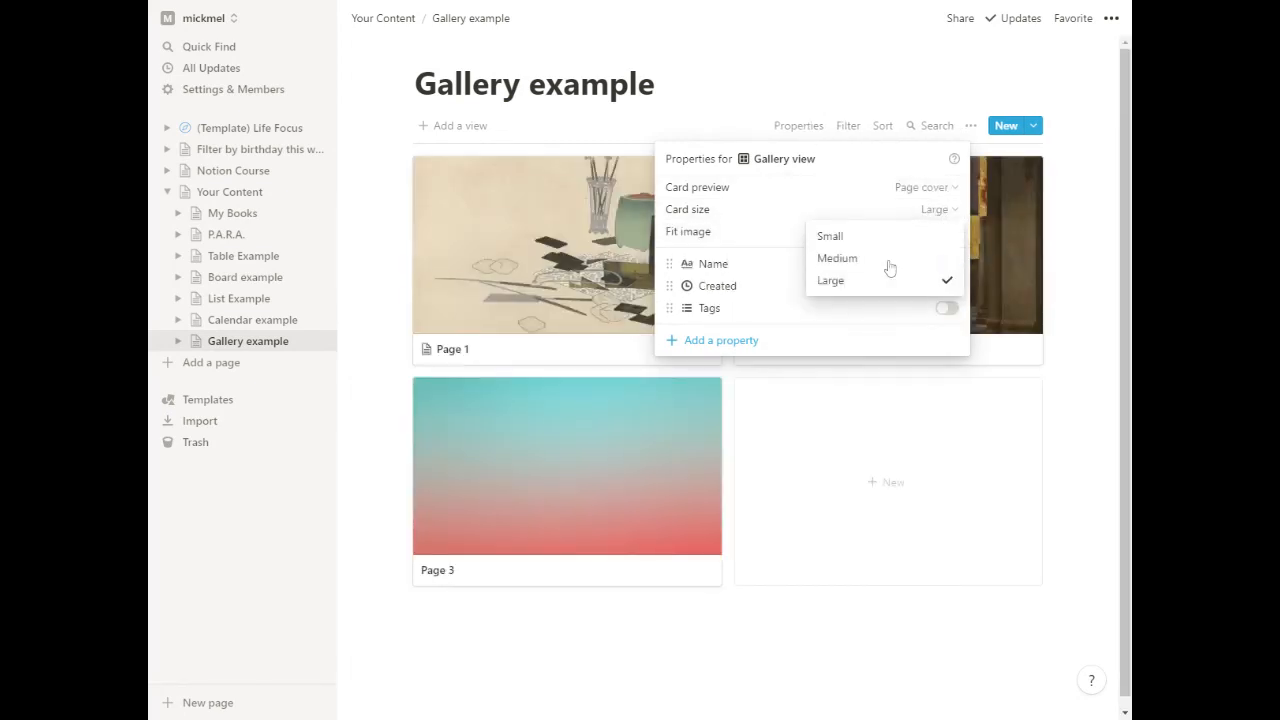
left_click(837, 258)
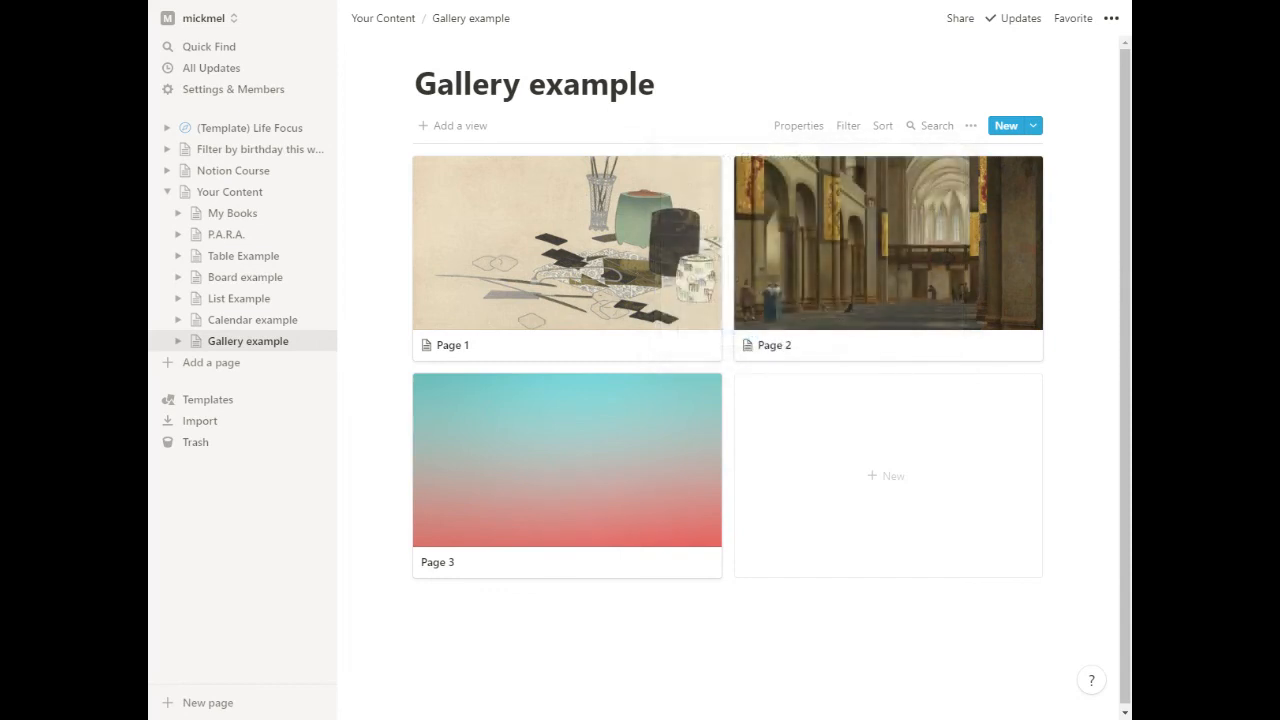
Toggle Tags on and Created off in the gallery card properties.
left_click(798, 125)
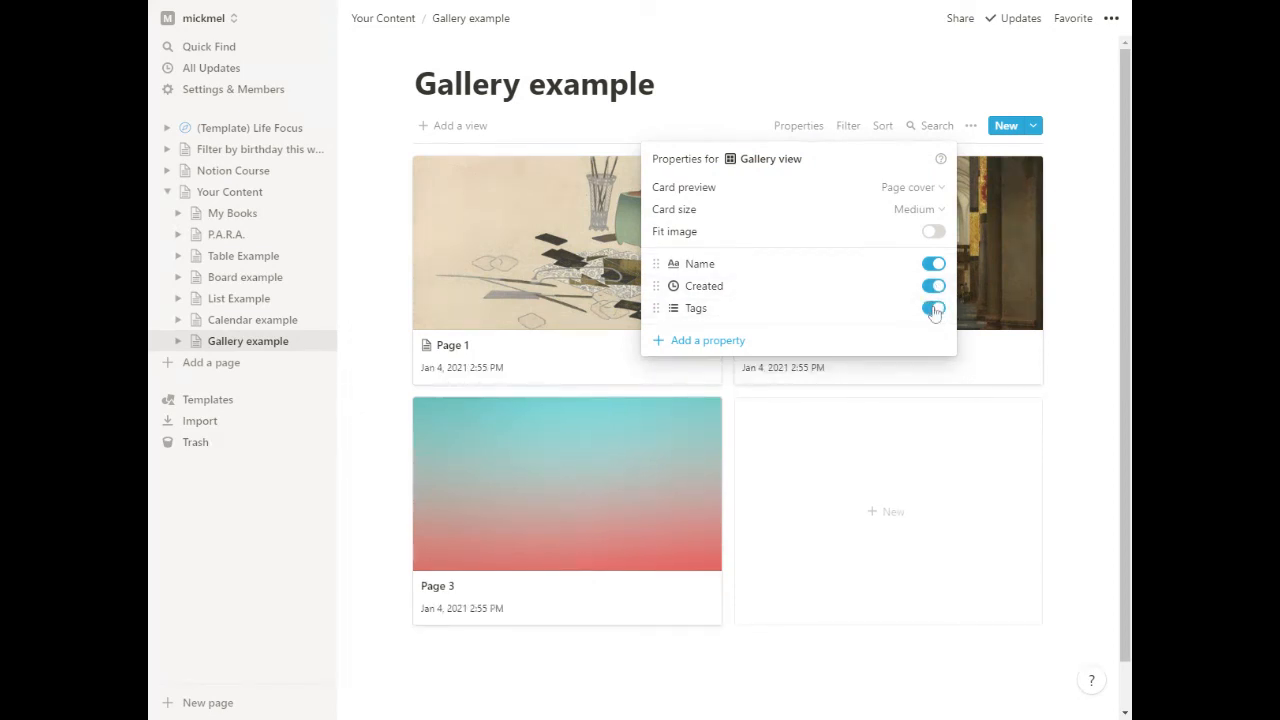
left_click(932, 308)
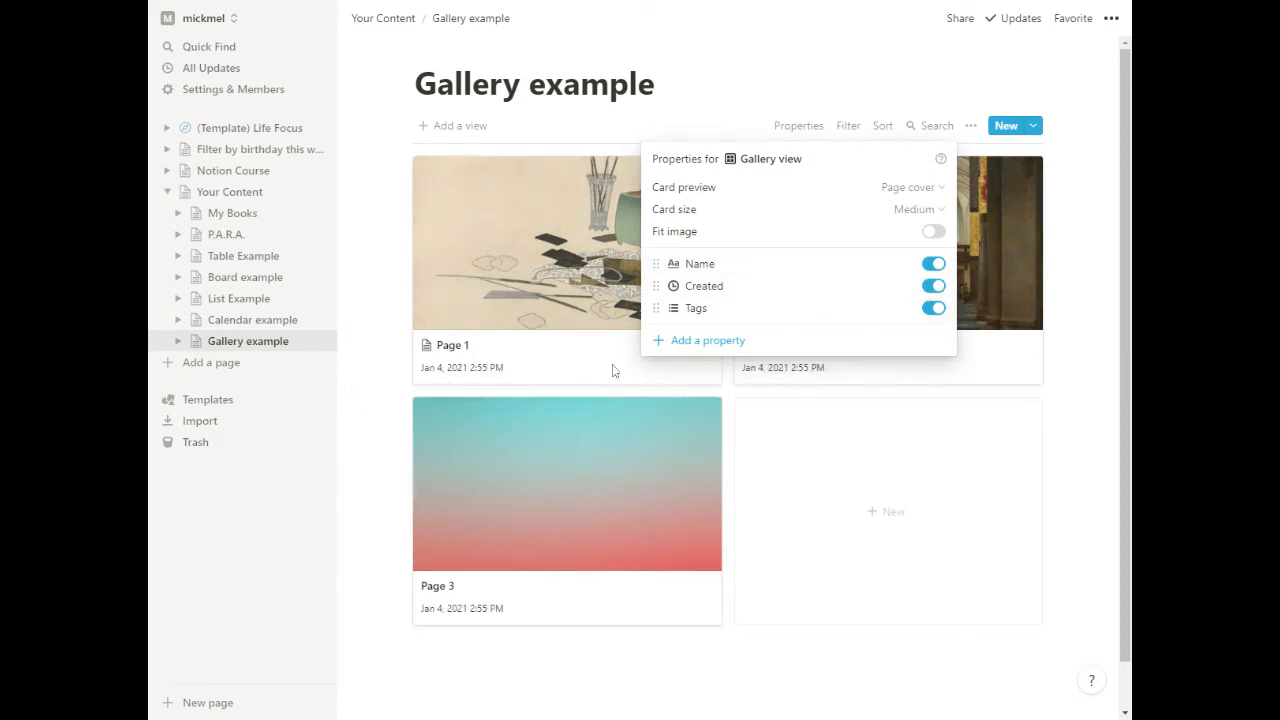
mouse_move(558, 460)
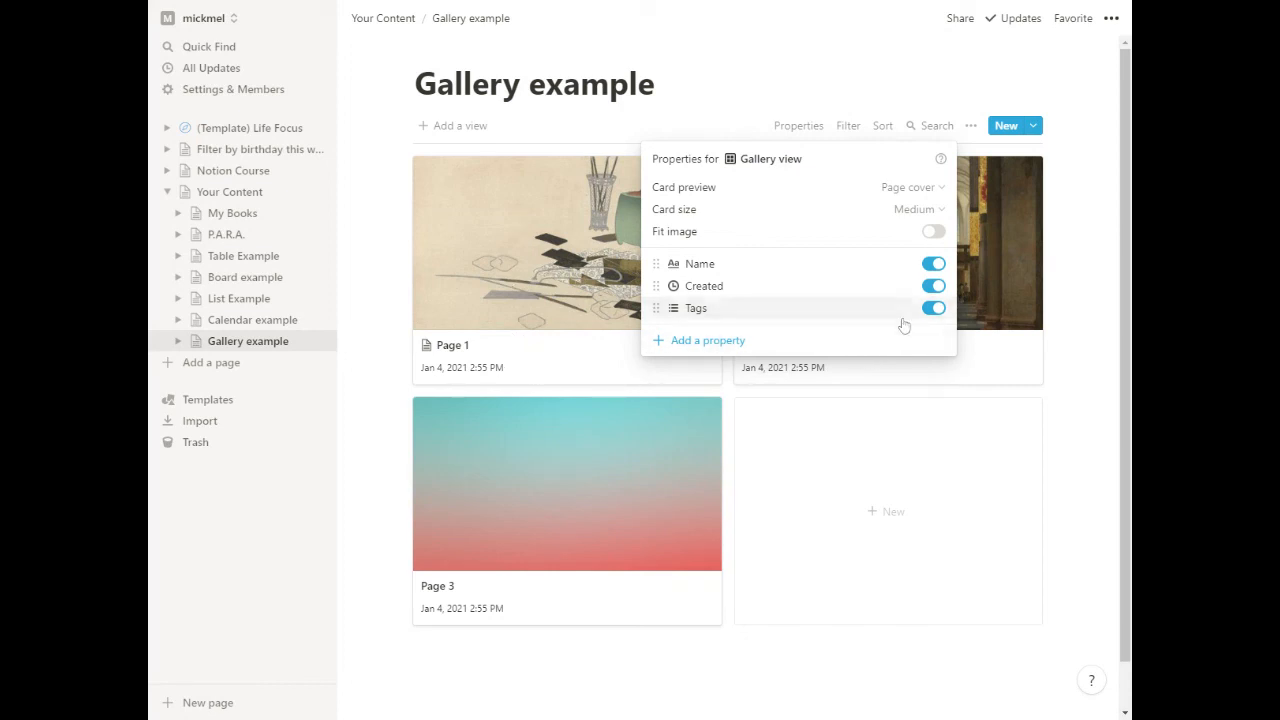
left_click(933, 285)
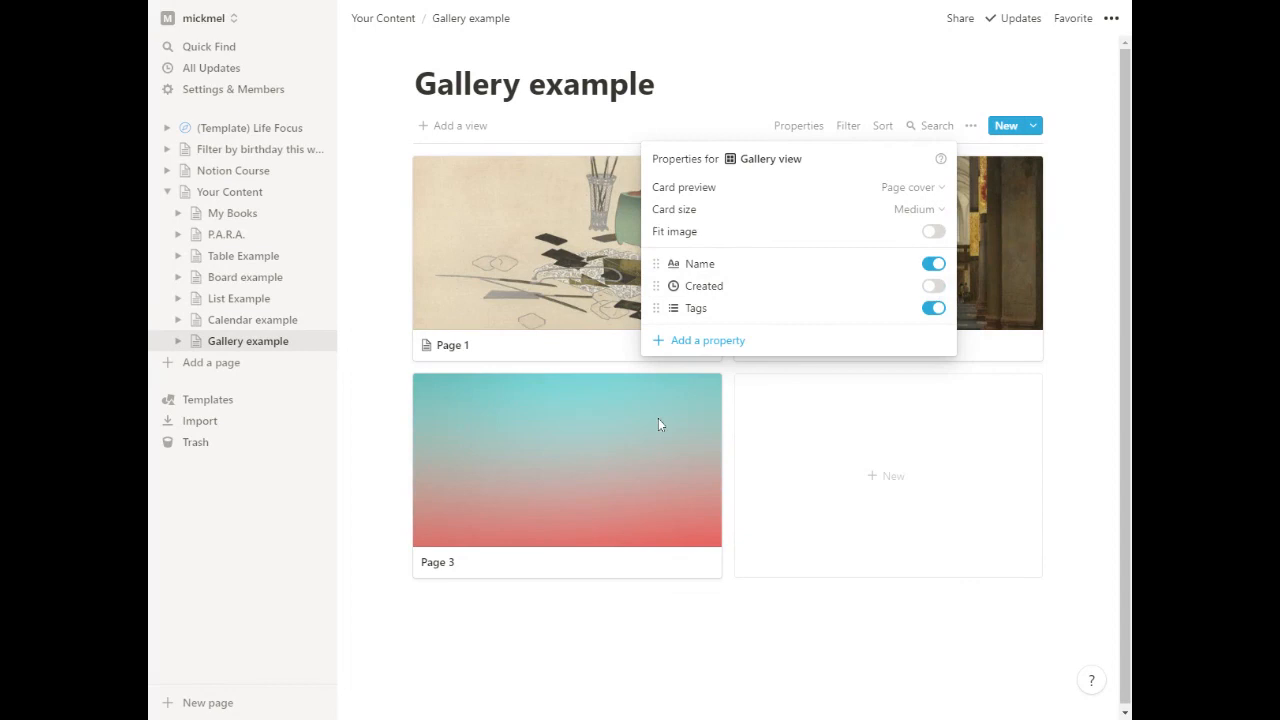